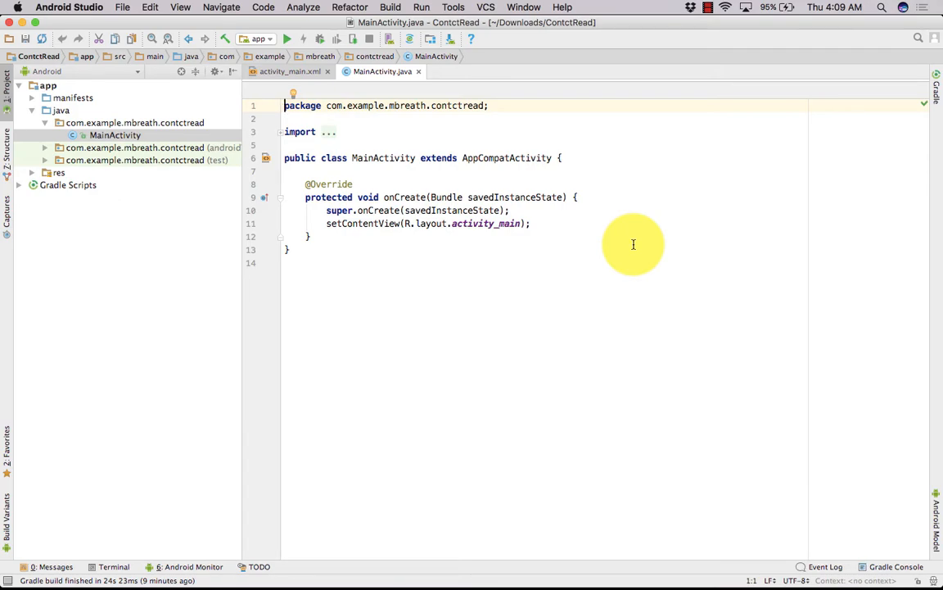
pyautogui.moveTo(537, 334)
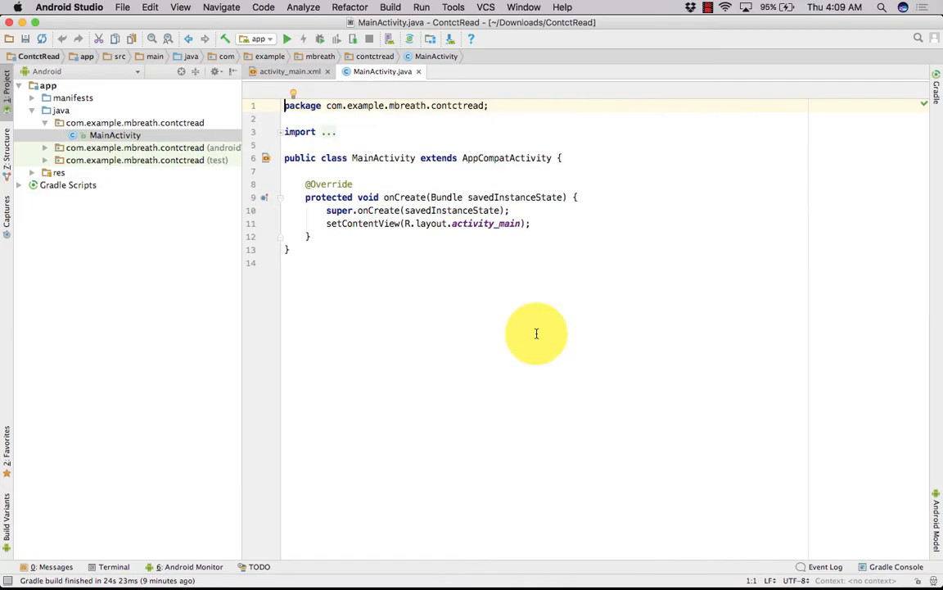
pyautogui.moveTo(505, 567)
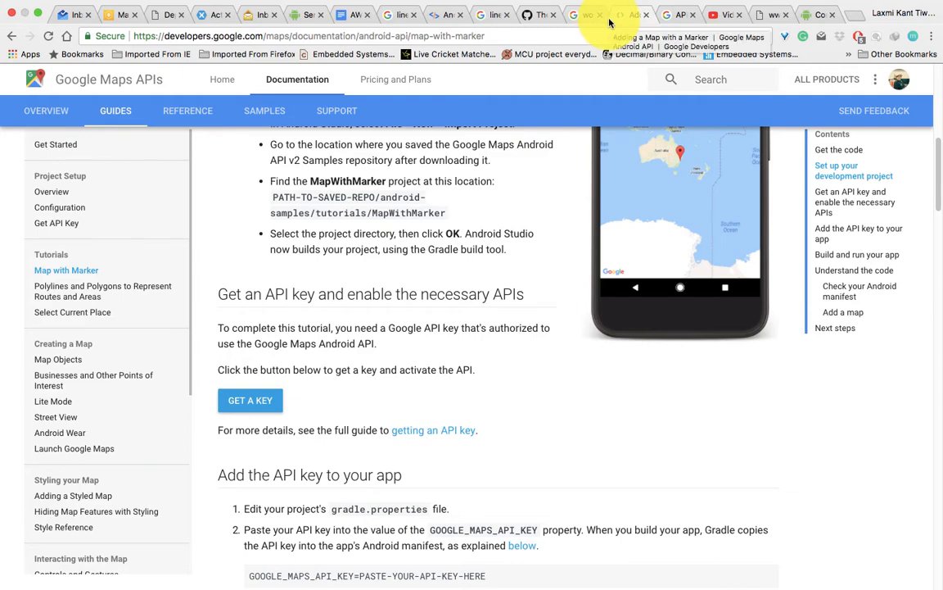
# Switch to the contacts.txt tab listing names, emails and coordinates.
pyautogui.click(770, 13)
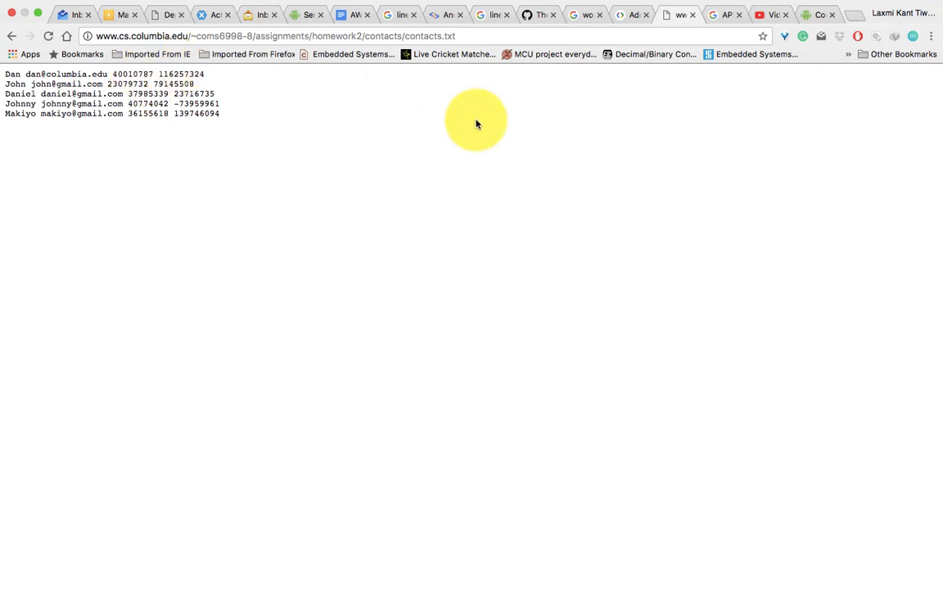
pyautogui.moveTo(327, 203)
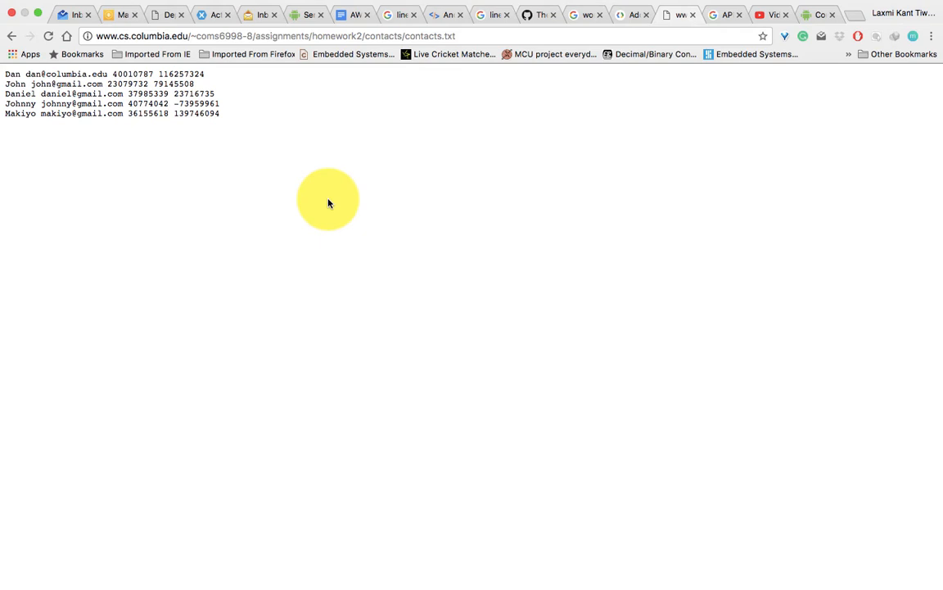
pyautogui.moveTo(501, 151)
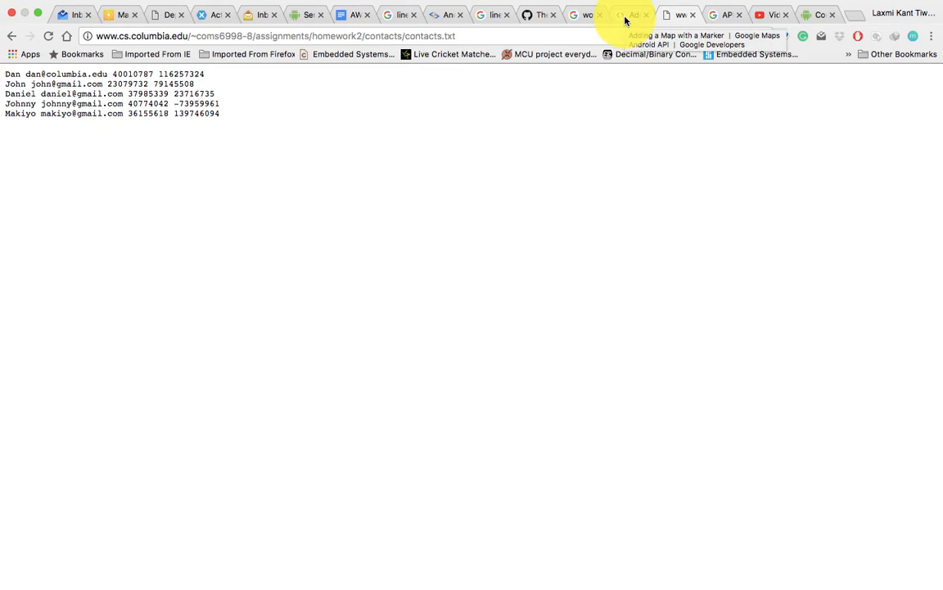
# Enable the Google Maps Android API for My Project via the tutorial's GET A KEY flow.
pyautogui.click(632, 15)
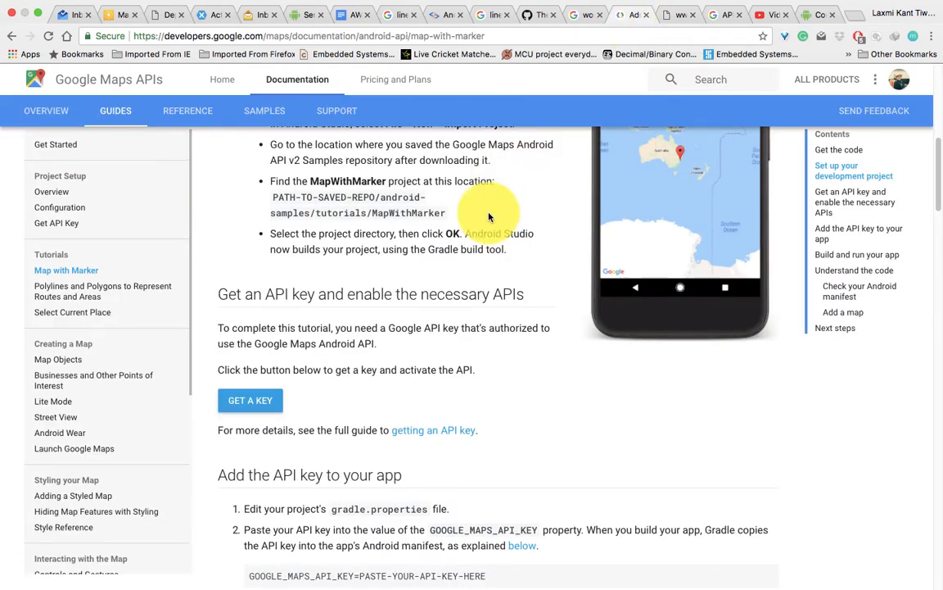
pyautogui.moveTo(95, 82)
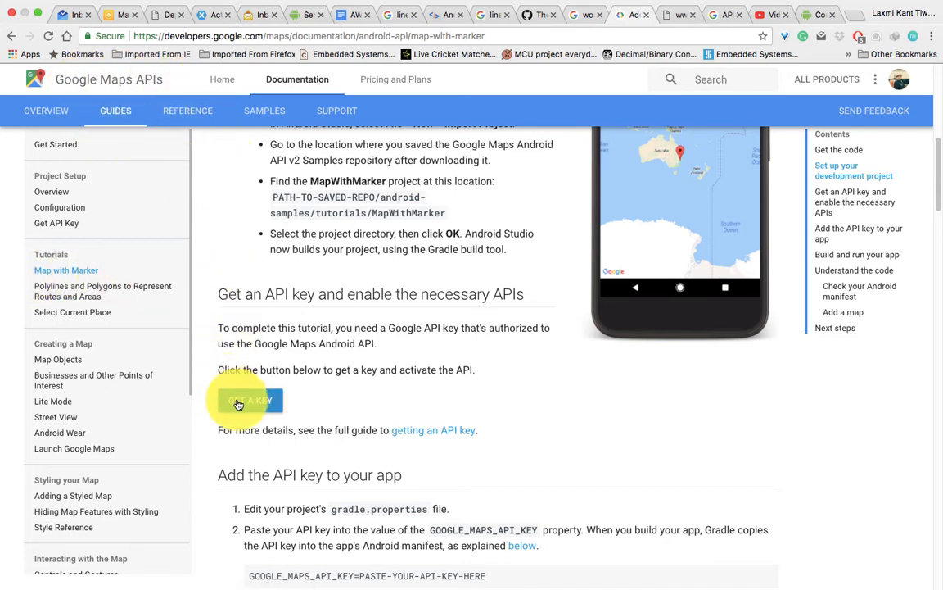
pyautogui.click(249, 400)
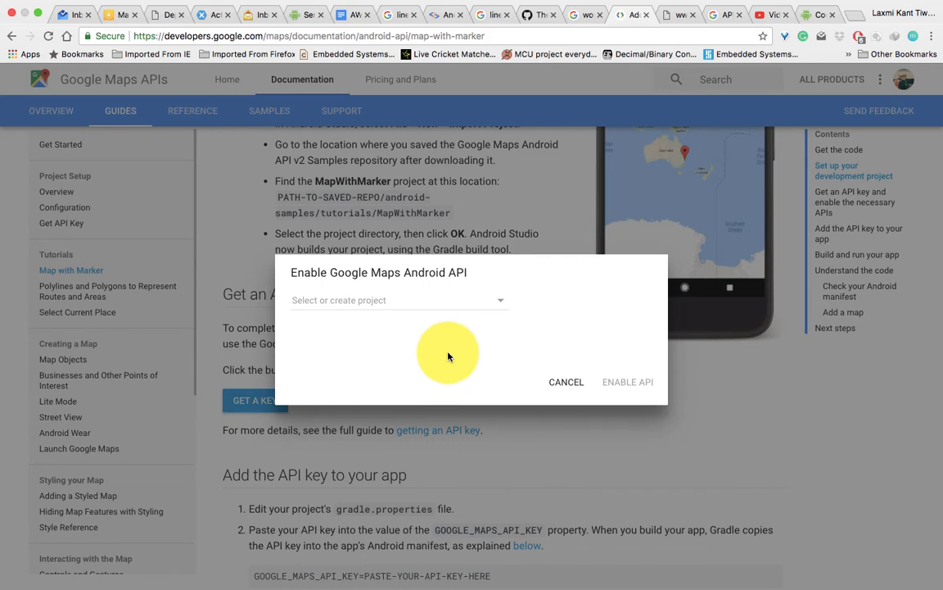
pyautogui.moveTo(639, 298)
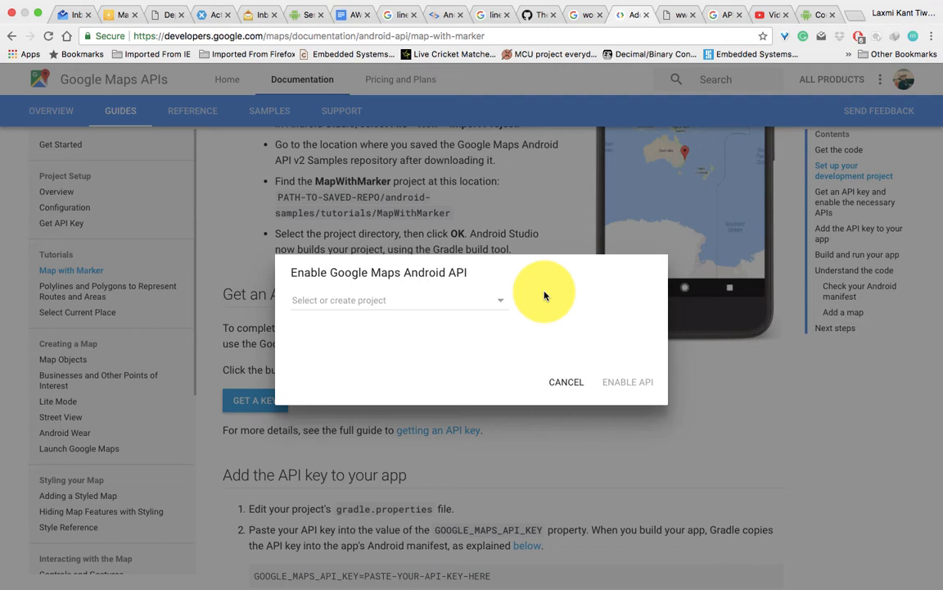
pyautogui.moveTo(401, 311)
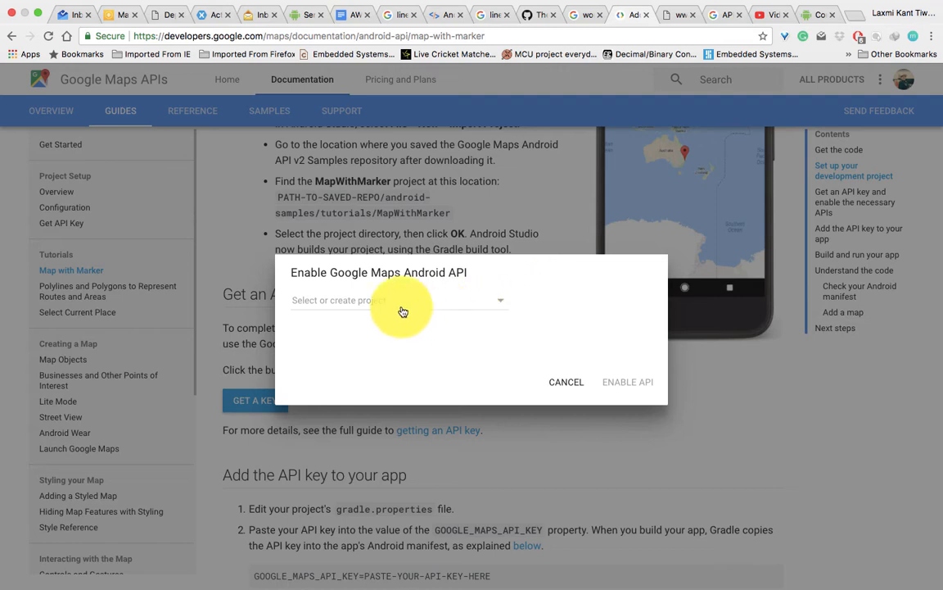
pyautogui.click(397, 300)
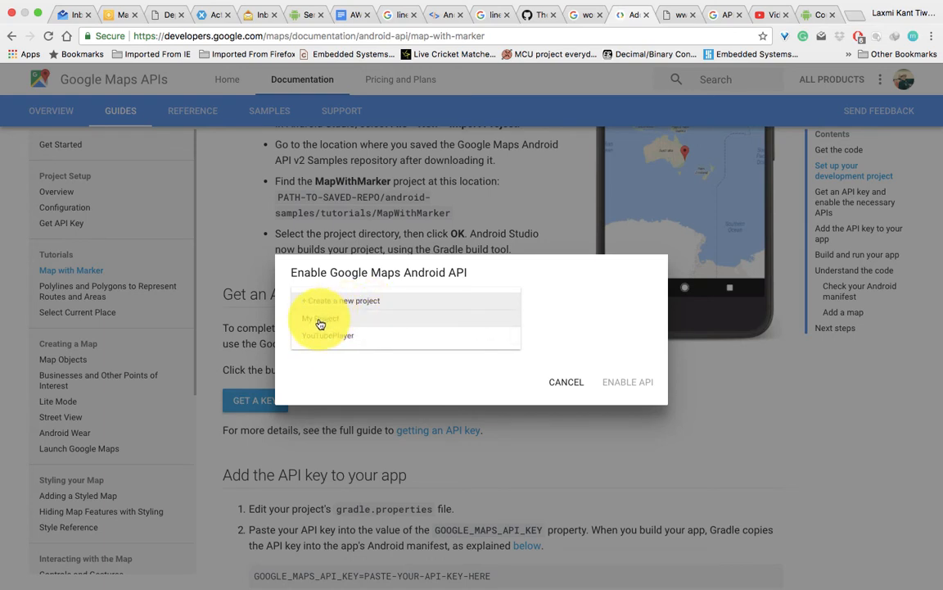
pyautogui.click(320, 318)
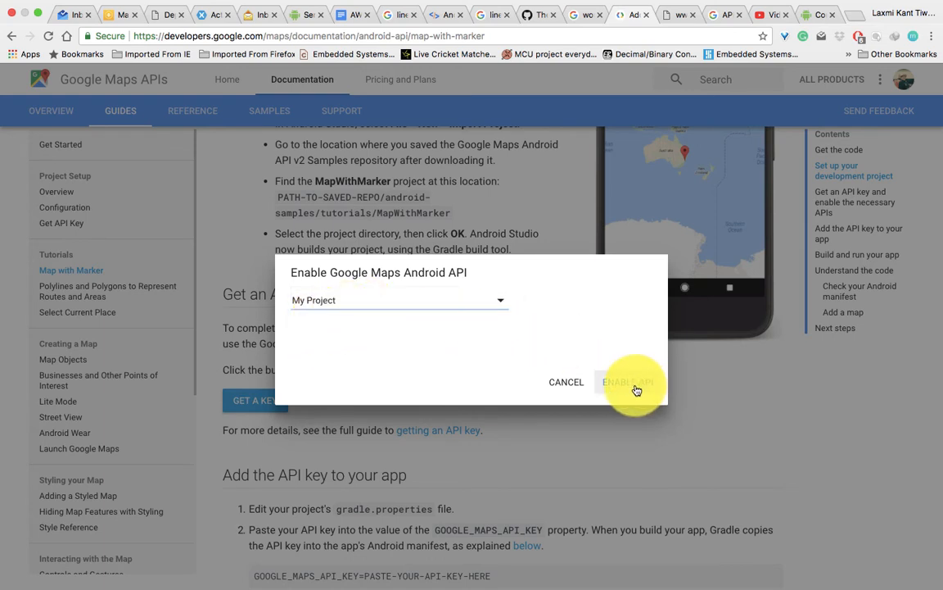
pyautogui.moveTo(593, 347)
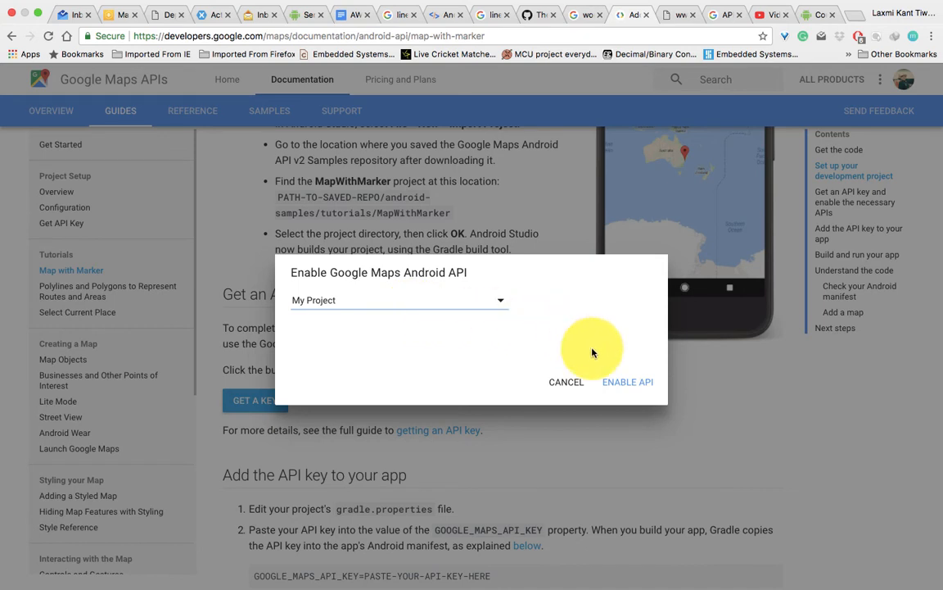
pyautogui.click(628, 382)
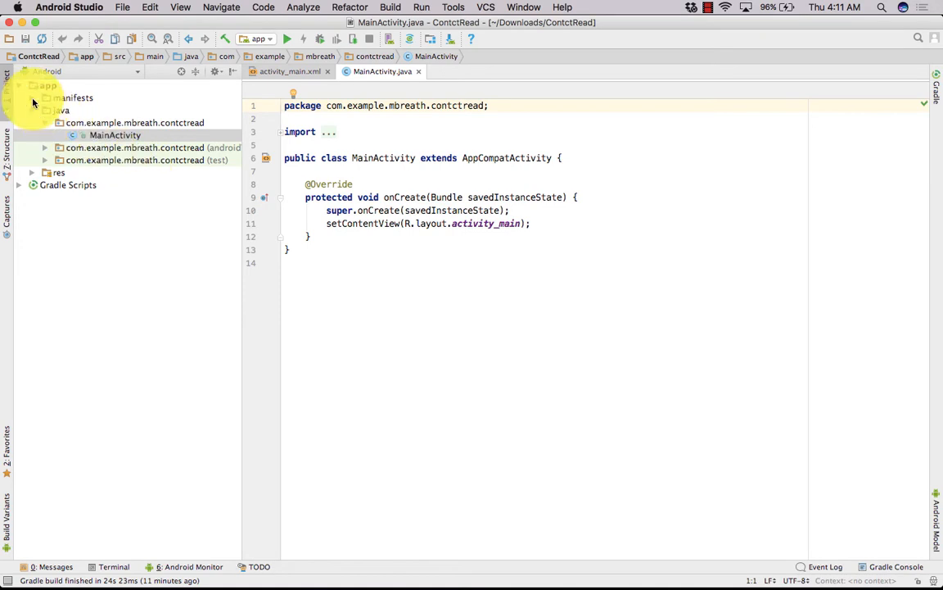
# Open the app module's build.gradle and AndroidManifest.xml from the project tree.
pyautogui.click(33, 99)
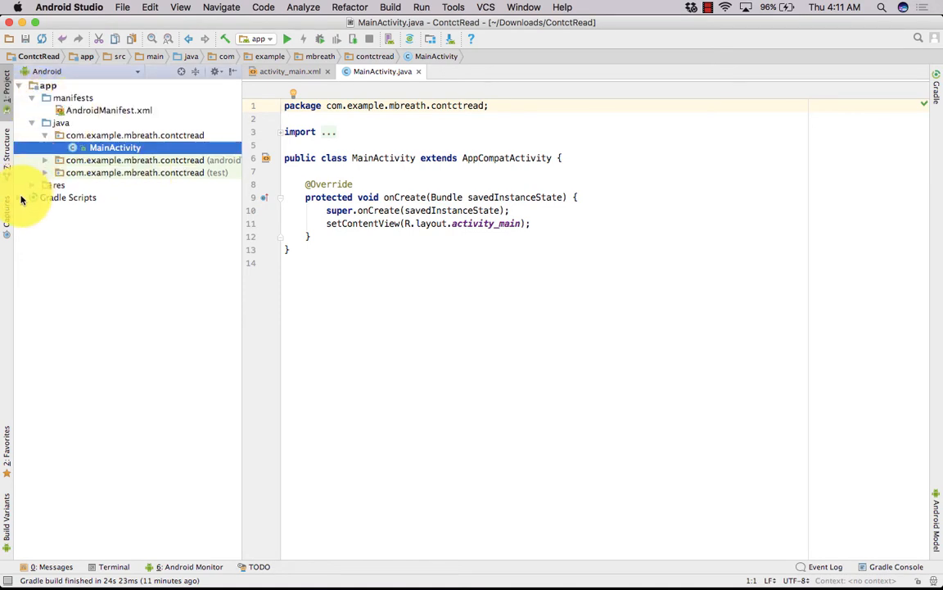
pyautogui.doubleClick(80, 223)
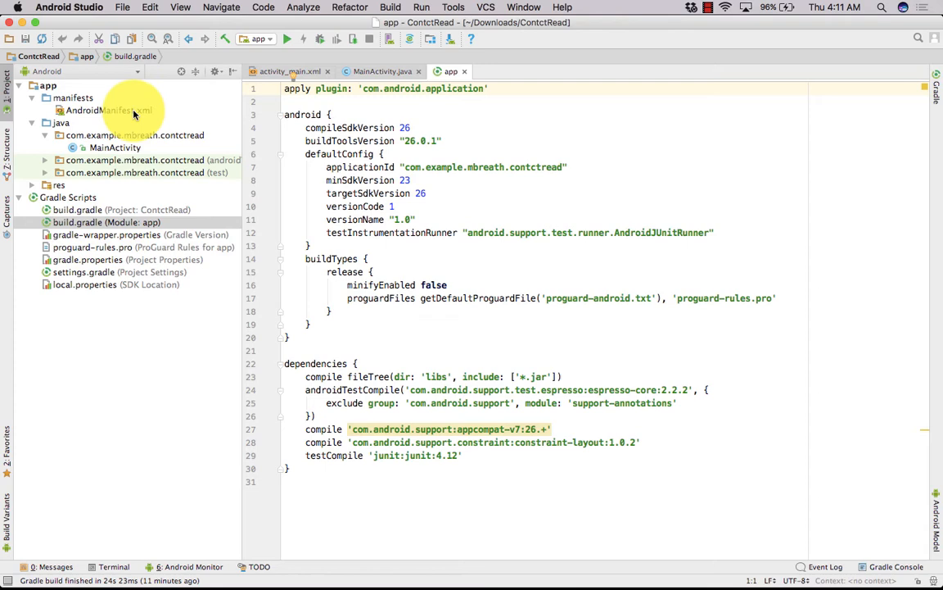
pyautogui.doubleClick(109, 110)
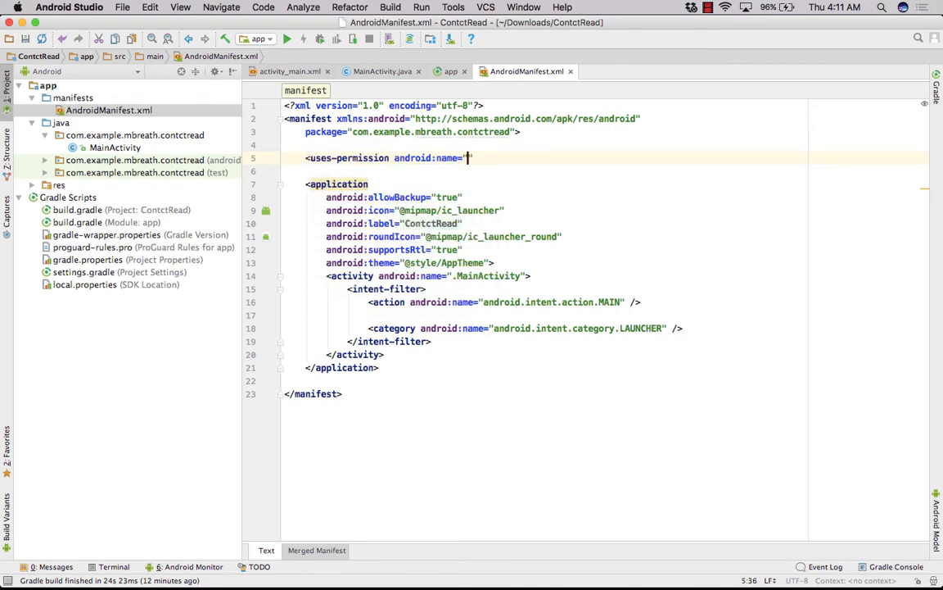
# Declare INTERNET, READ_CONTACTS, WRITE_CONTACTS and WRITE_EXTERNAL_STORAGE uses-permission entries.
pyautogui.write('INT')
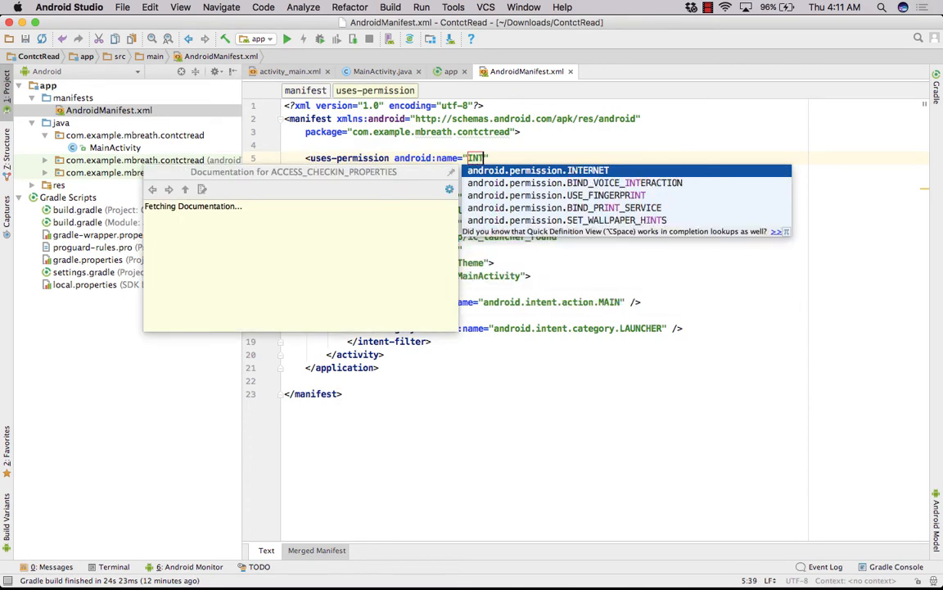
pyautogui.click(537, 168)
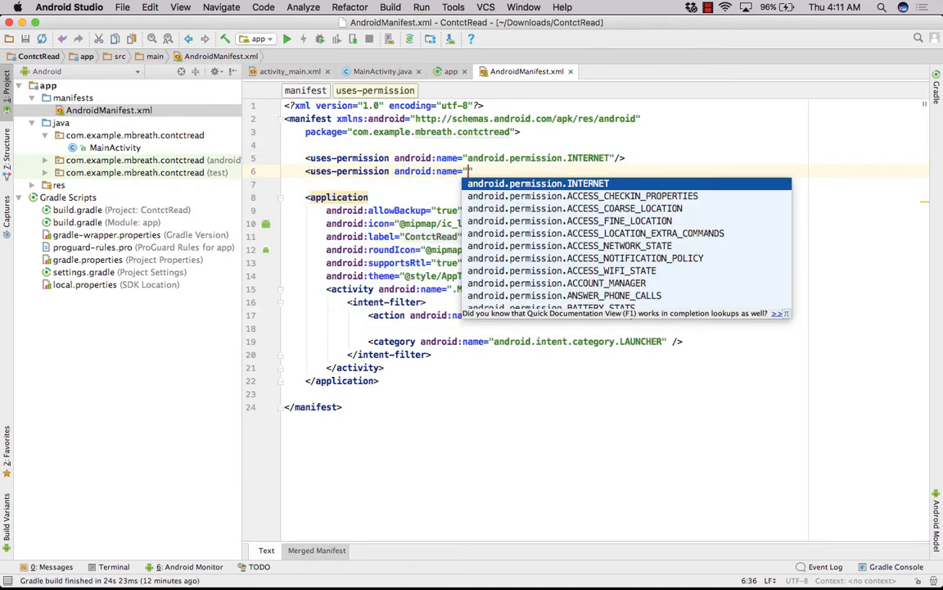
pyautogui.write('RE')
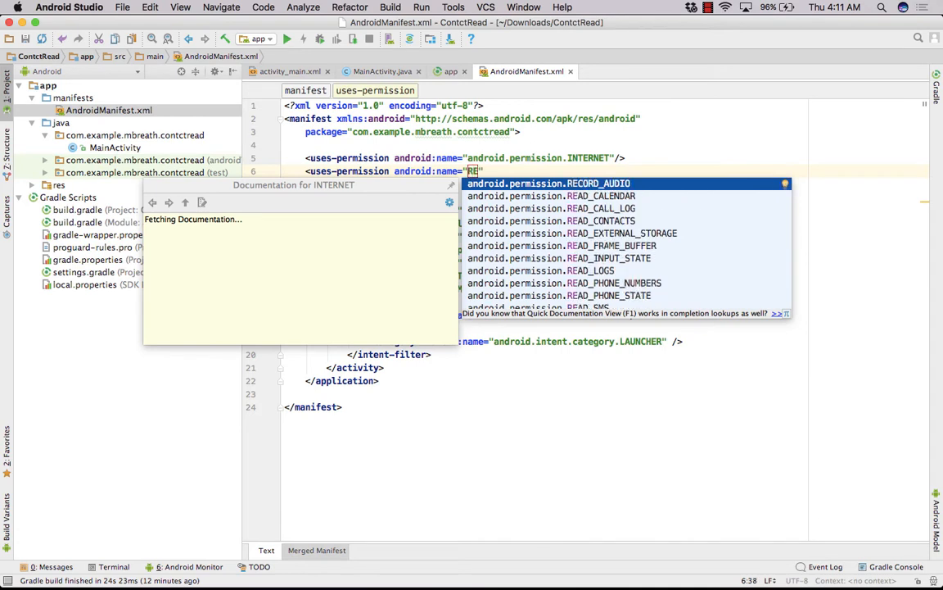
pyautogui.write('AD_CONTACTS')
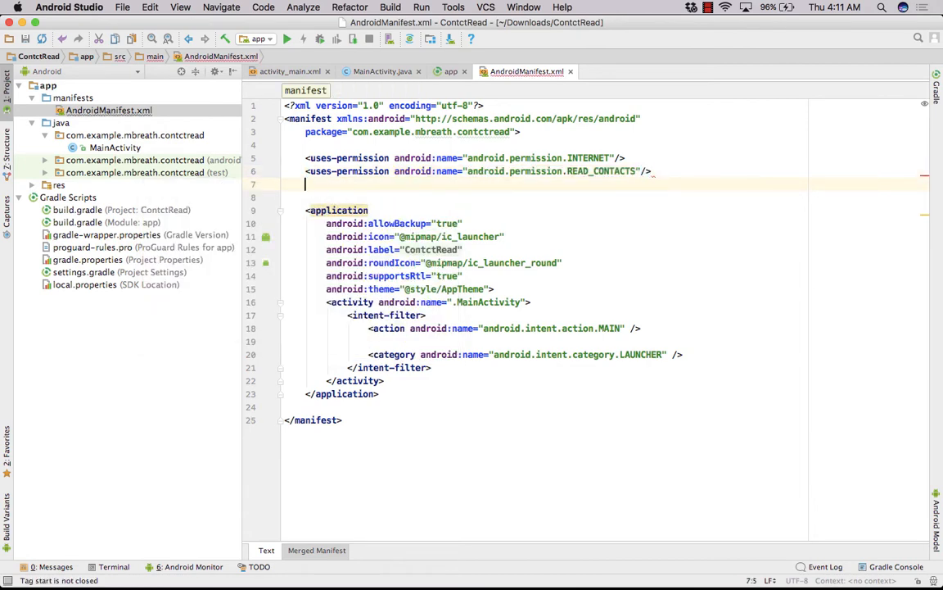
pyautogui.write('<uses-permission android:name="')
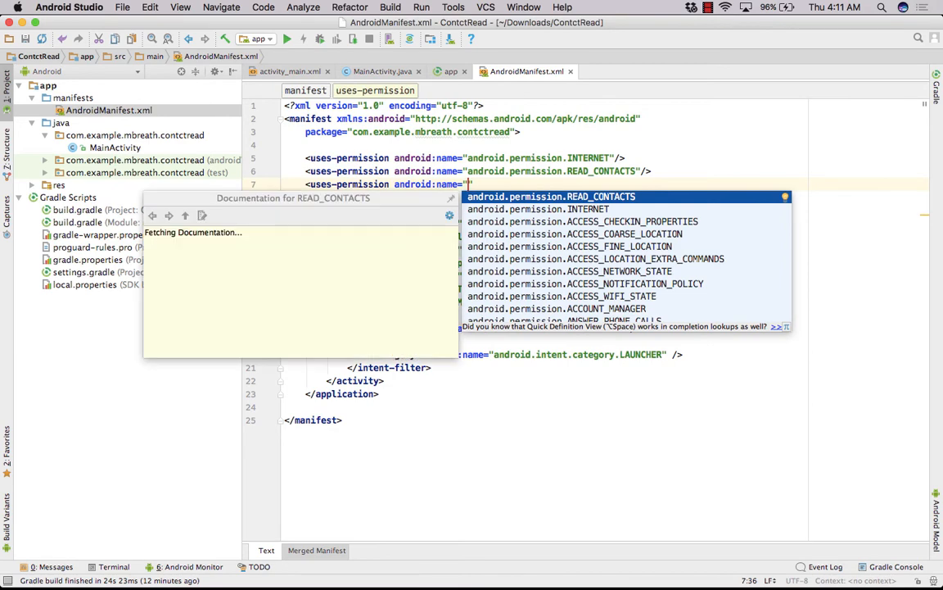
pyautogui.write('WRITE_CONTACTS"/>')
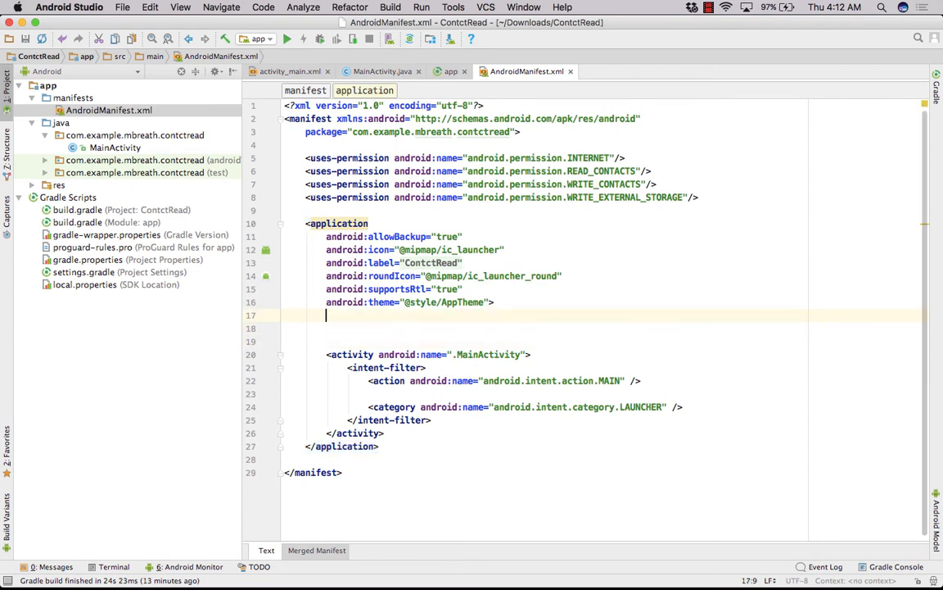
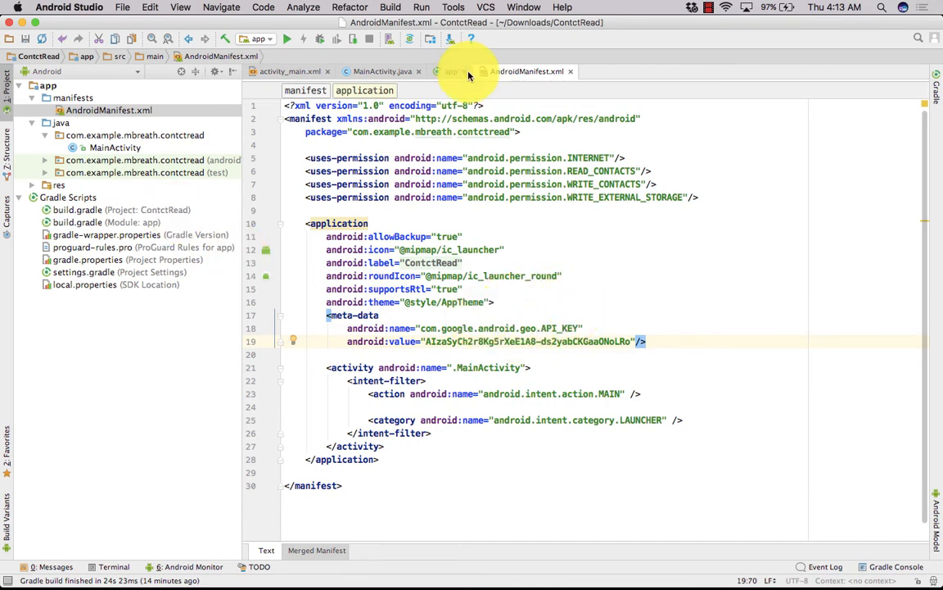
# Add a meta-data element named com.google.android.geo.API_KEY inside application.
pyautogui.click(448, 72)
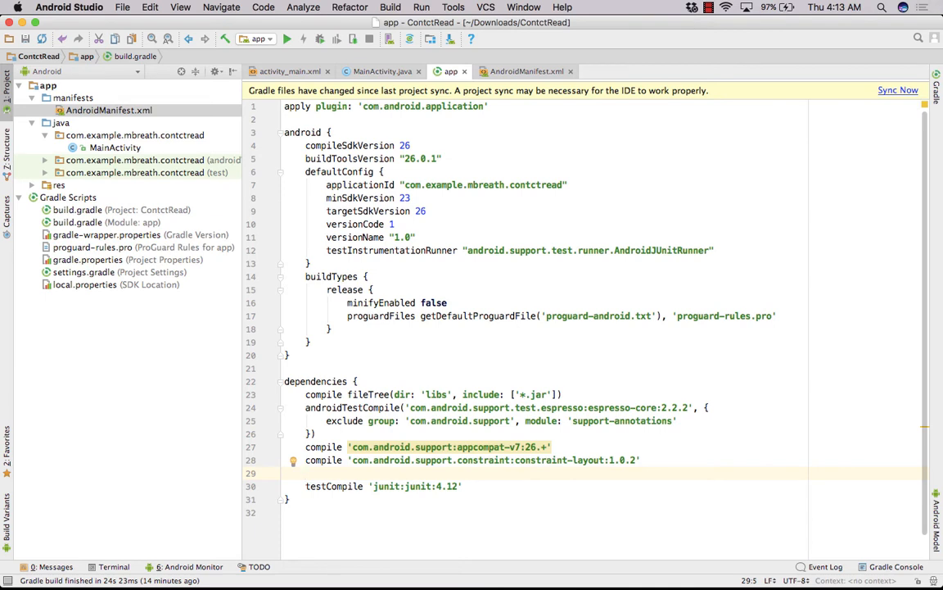
# Begin a compile dependency line for the com.google.android.gms group.
pyautogui.write('co')
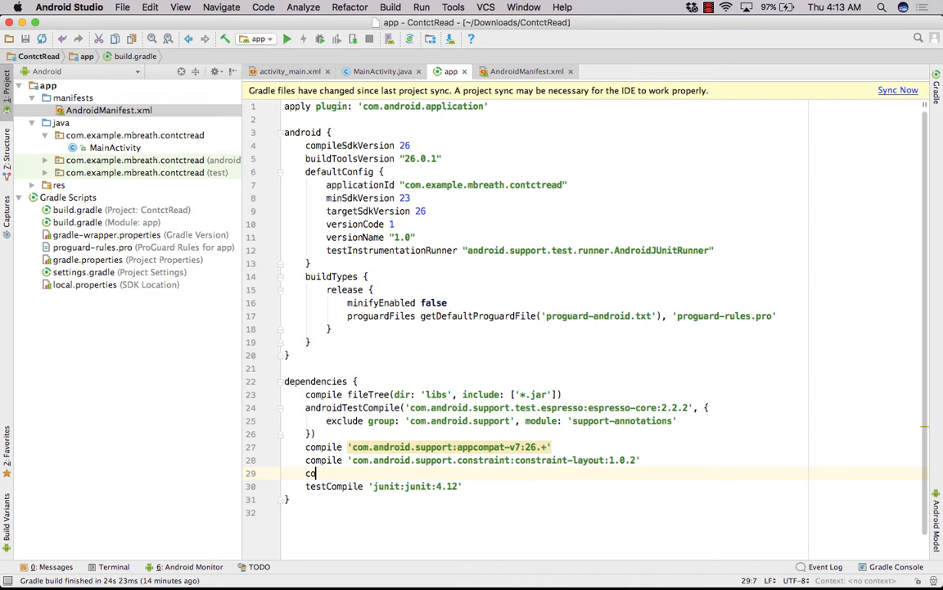
pyautogui.write('mpli')
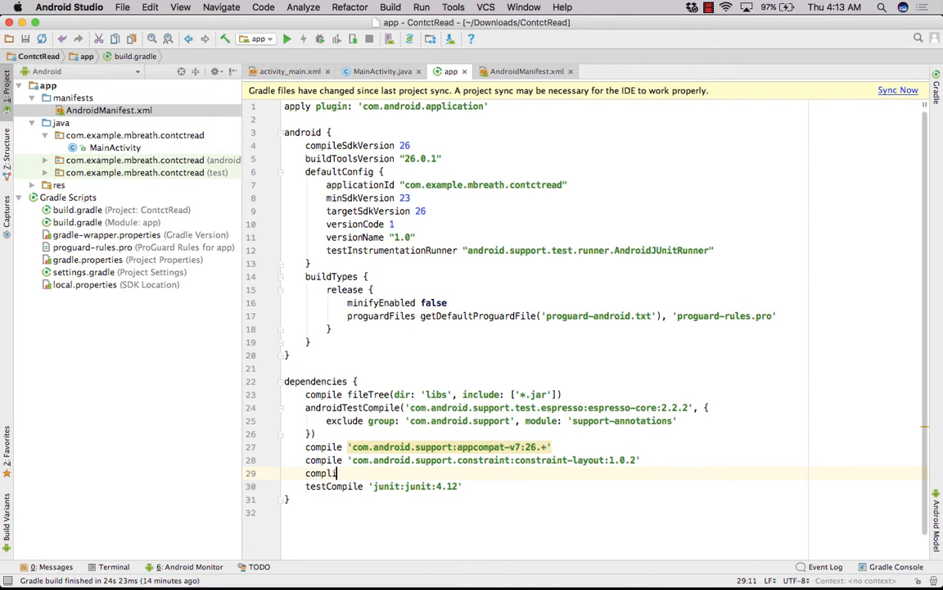
pyautogui.write("e '")
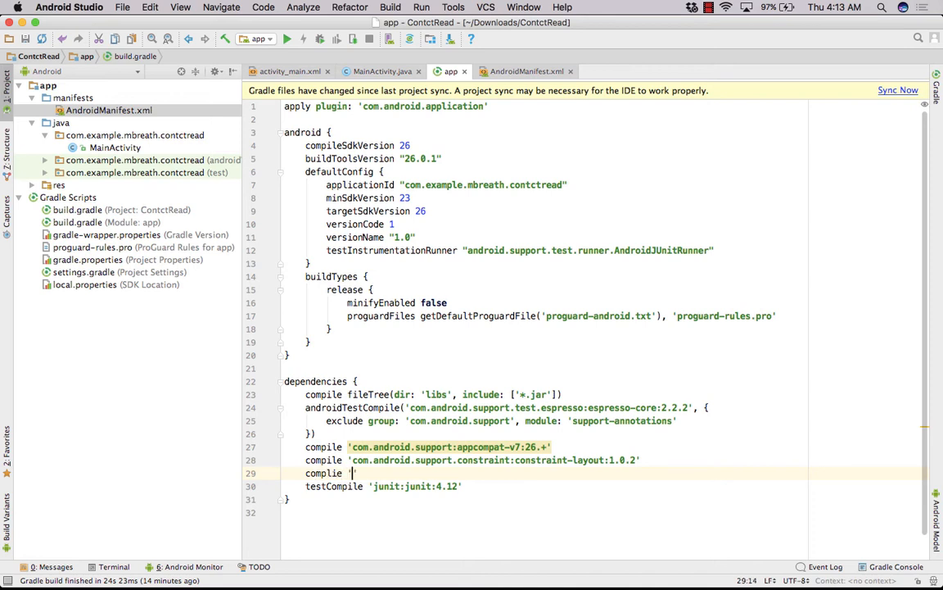
pyautogui.write("'com.andr")
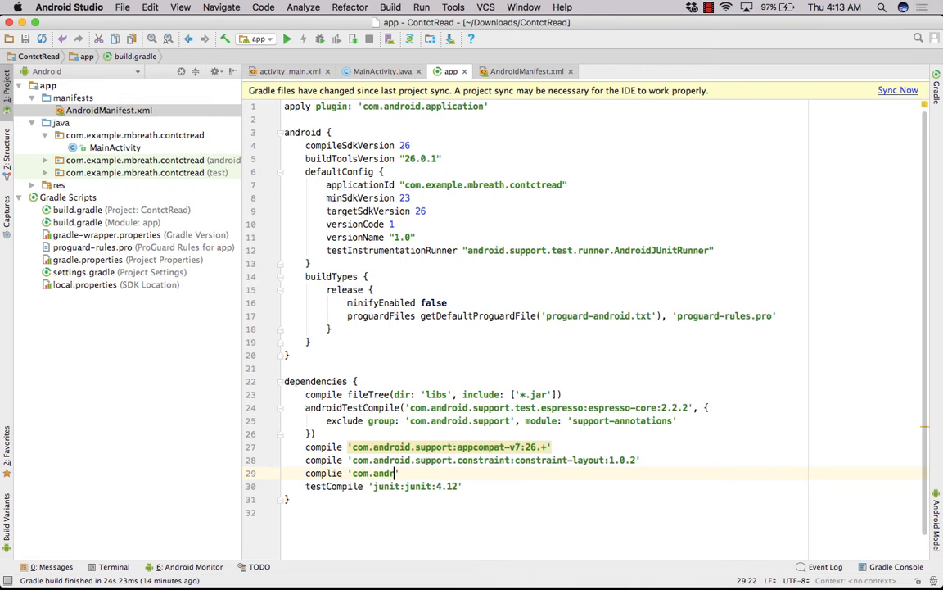
pyautogui.press('backspace')
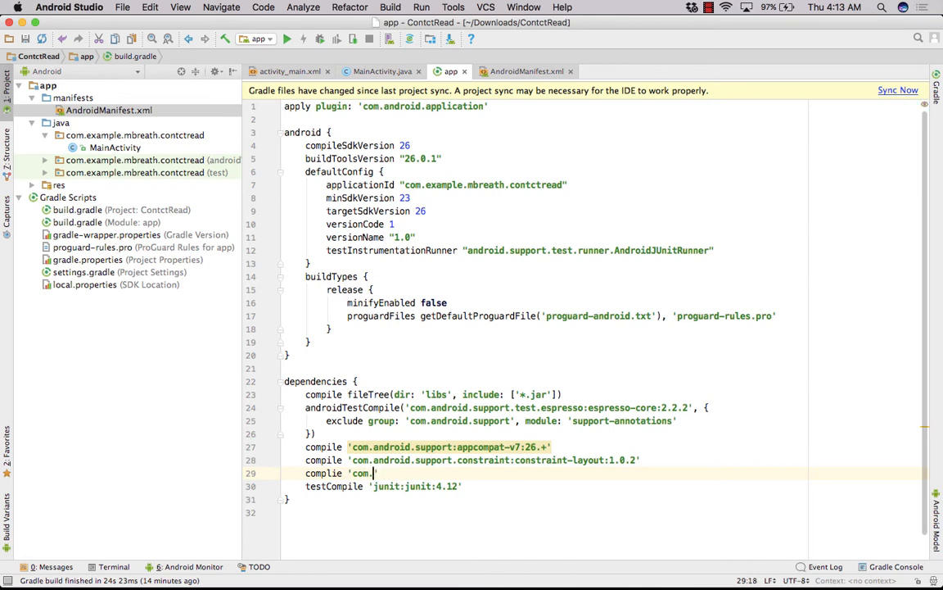
pyautogui.write('google.')
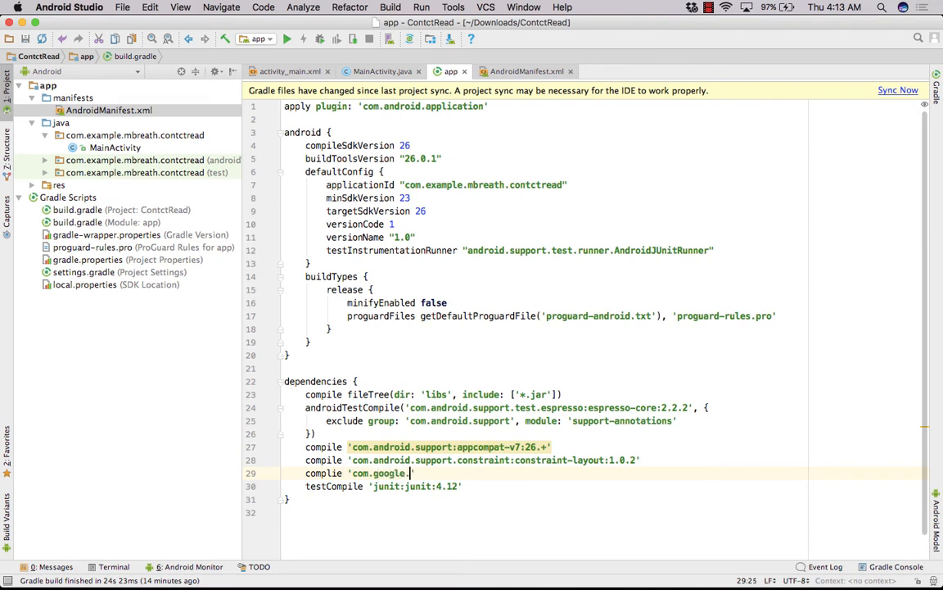
pyautogui.write('android.')
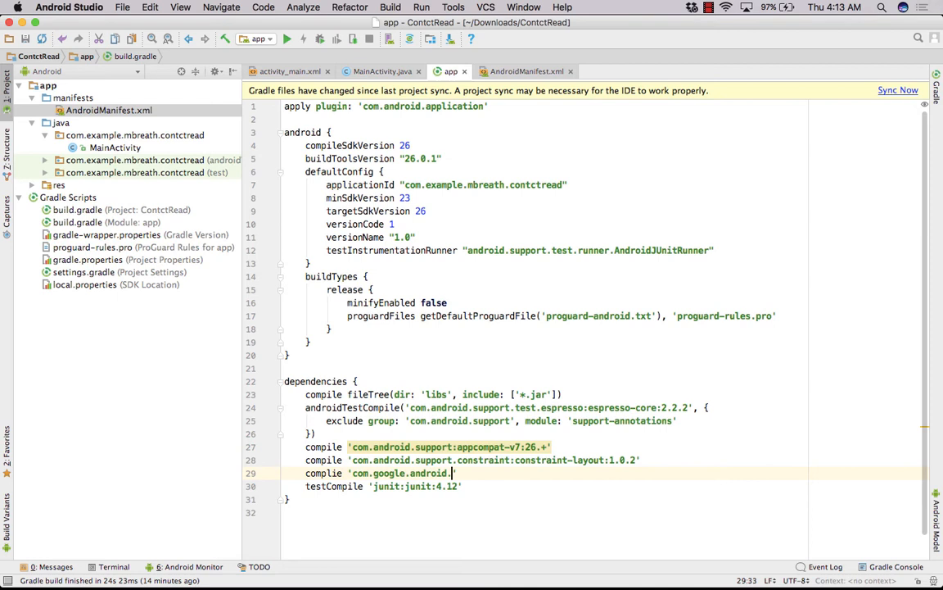
pyautogui.write('gms')
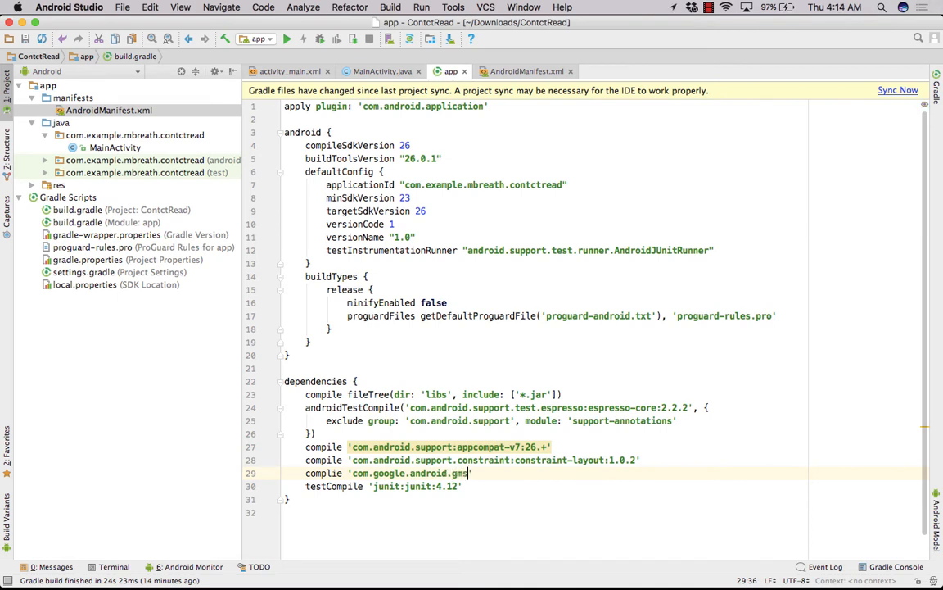
# Complete it as play-services-maps:11.+ and sync the project.
pyautogui.write(':p')
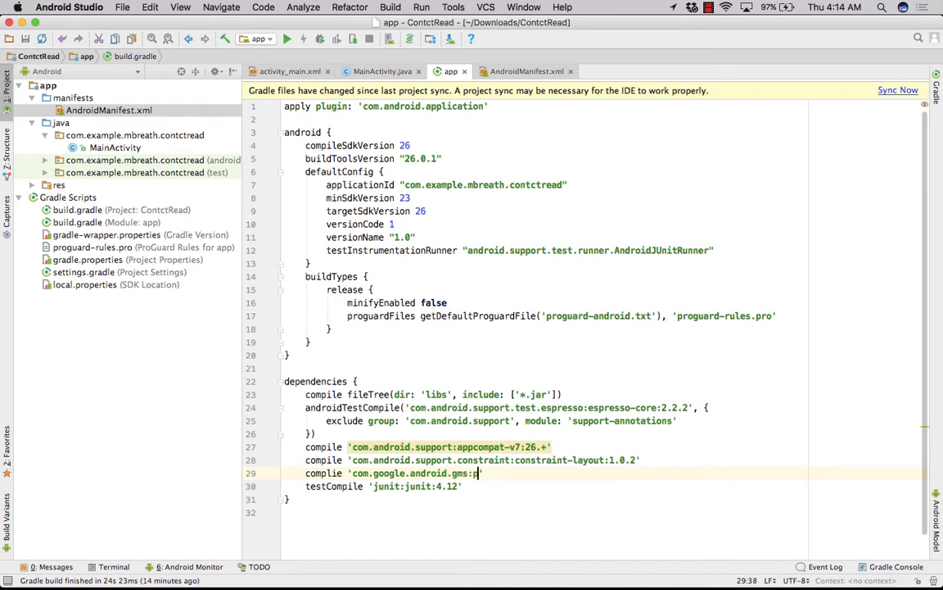
pyautogui.write('lay')
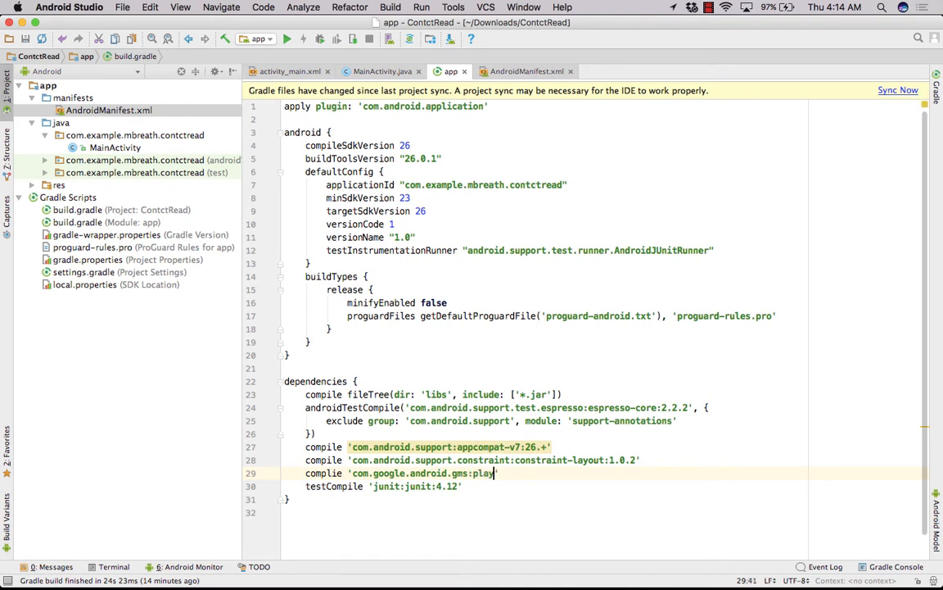
pyautogui.write('-service')
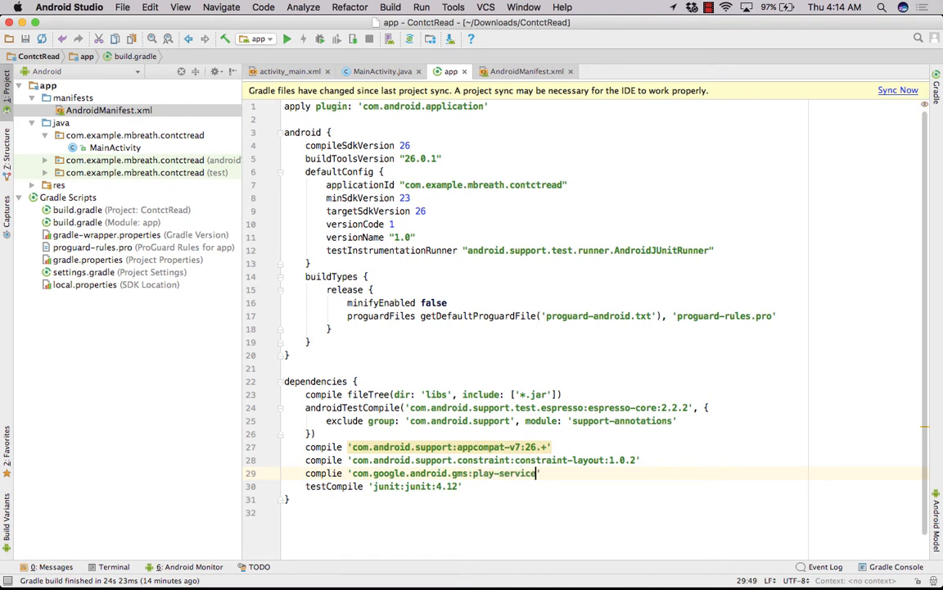
pyautogui.write('s-')
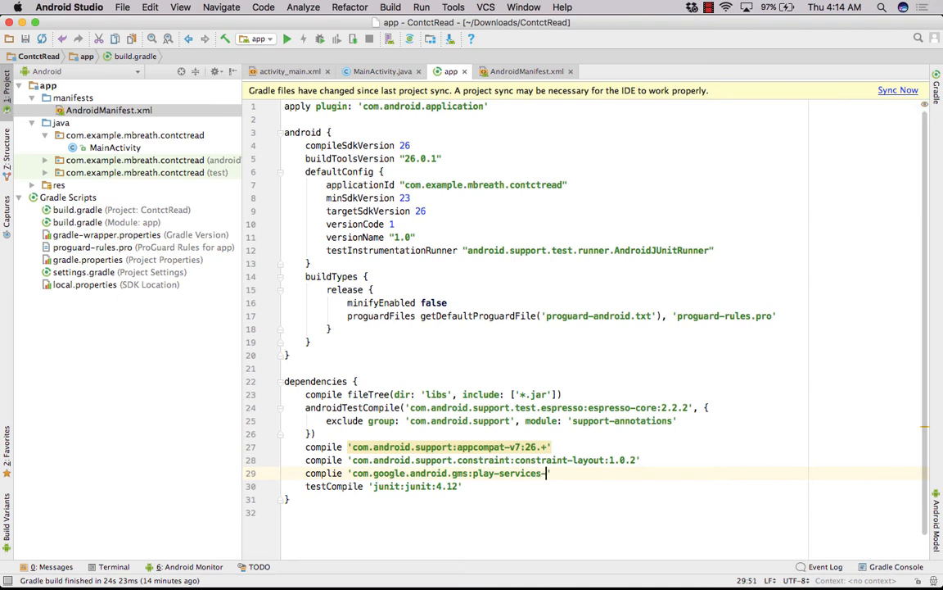
pyautogui.write('maps')
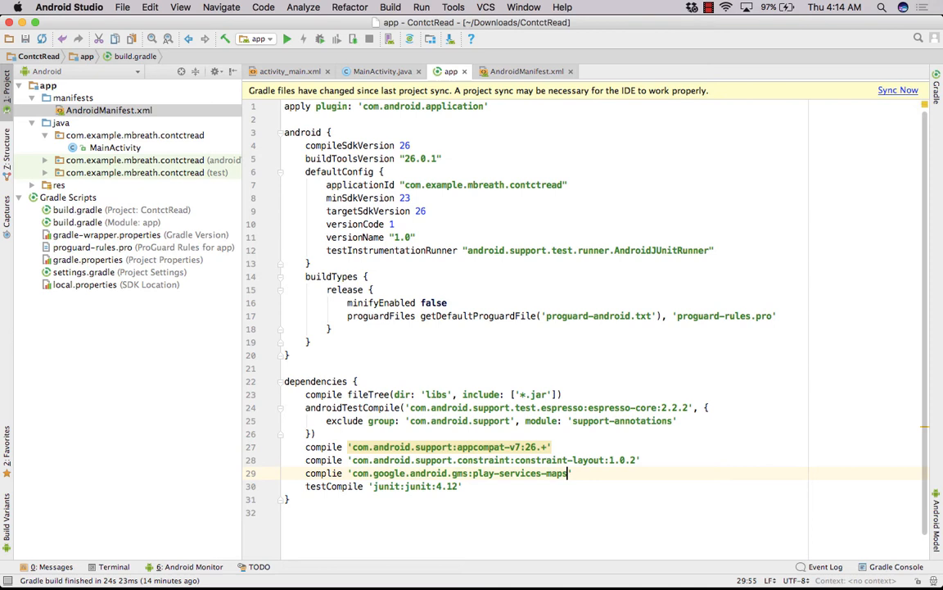
pyautogui.write(':11')
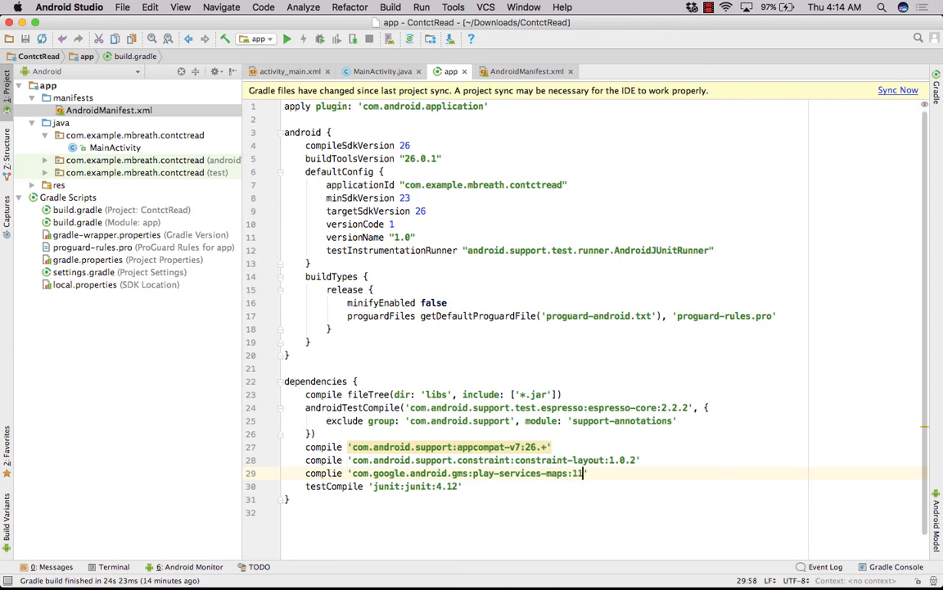
pyautogui.write('.')
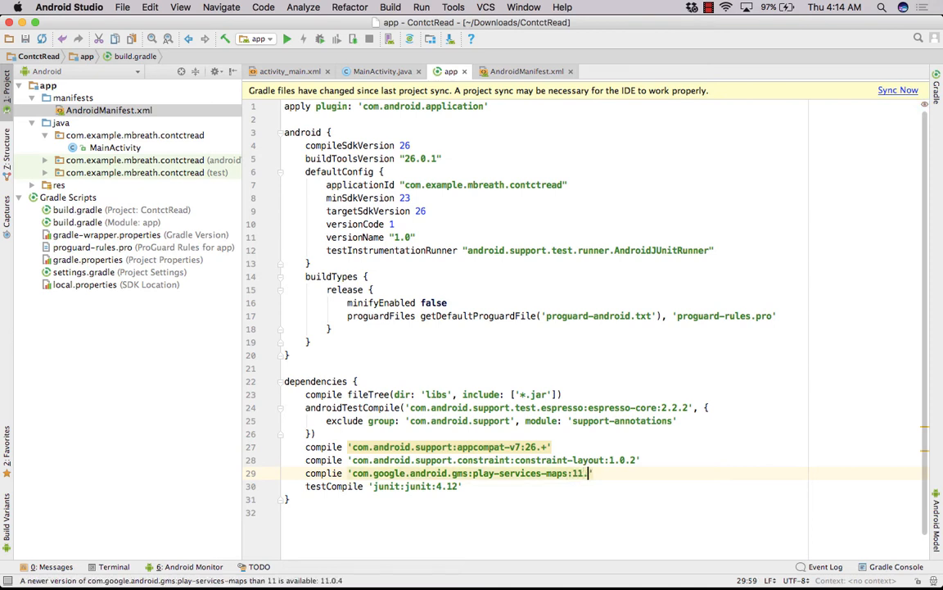
pyautogui.write('+')
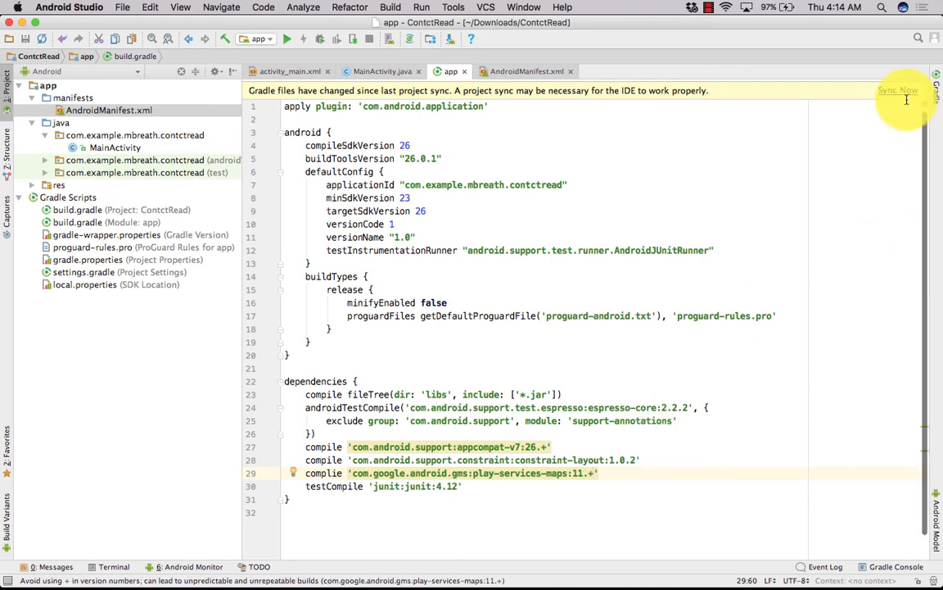
pyautogui.click(897, 90)
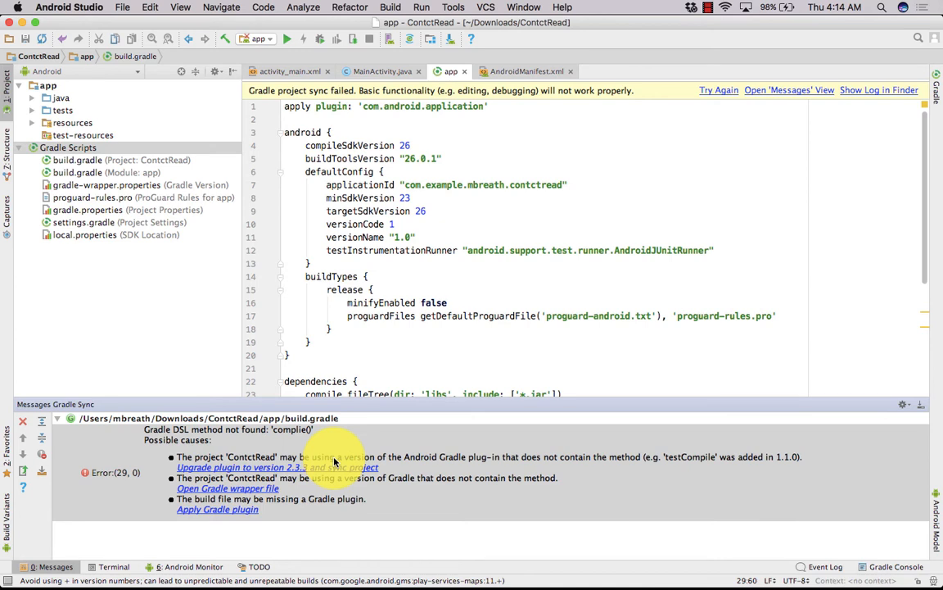
pyautogui.moveTo(298, 474)
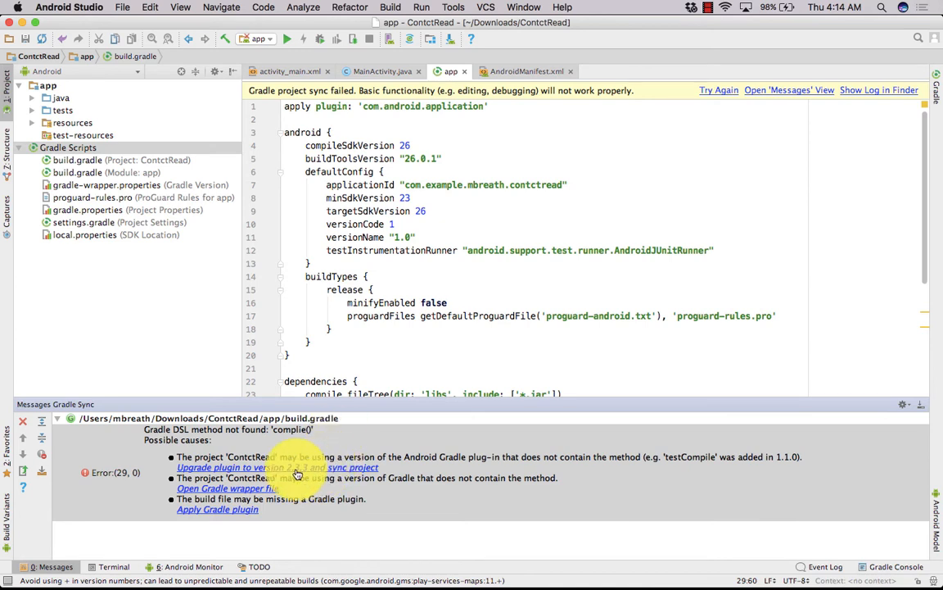
pyautogui.moveTo(272, 472)
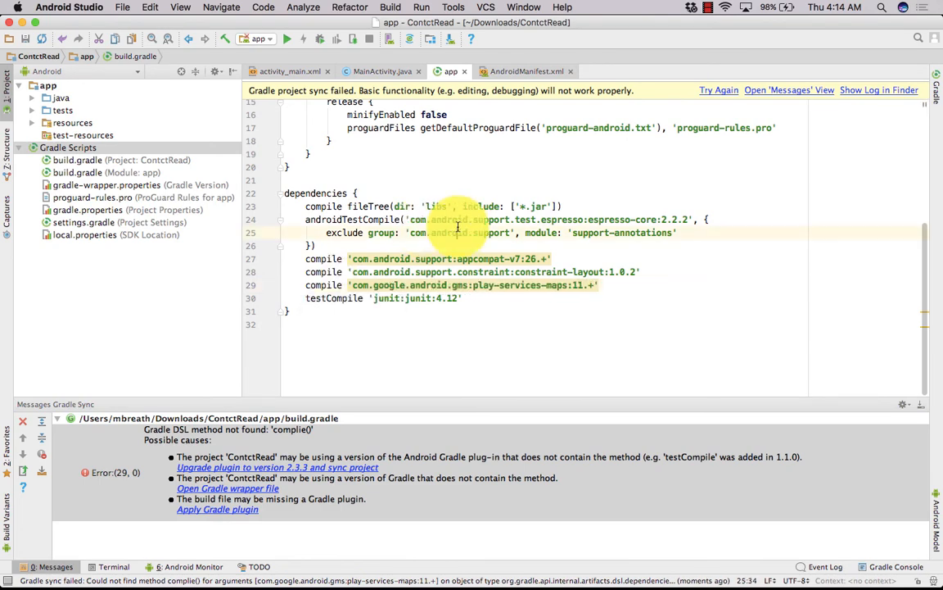
# Retry the Gradle sync after correcting the compile line and expand the app sources.
pyautogui.click(718, 90)
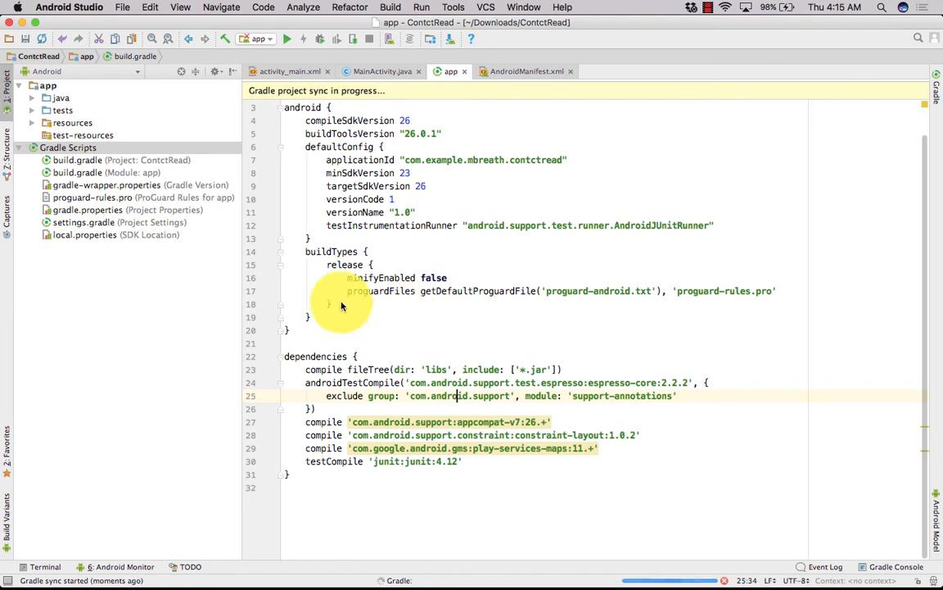
pyautogui.click(34, 121)
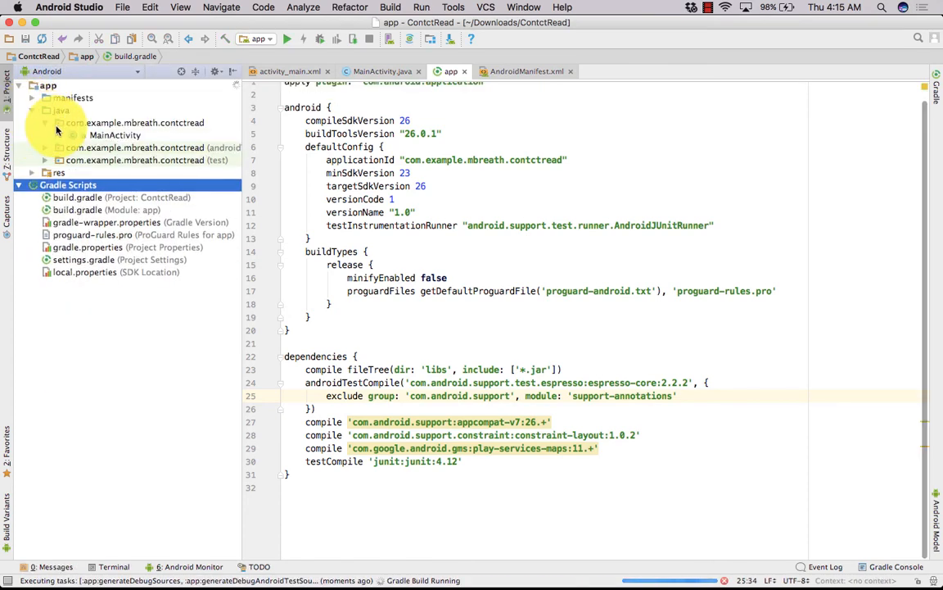
# Open MainActivity, then res/layout/activity_main.xml in the editor.
pyautogui.doubleClick(115, 134)
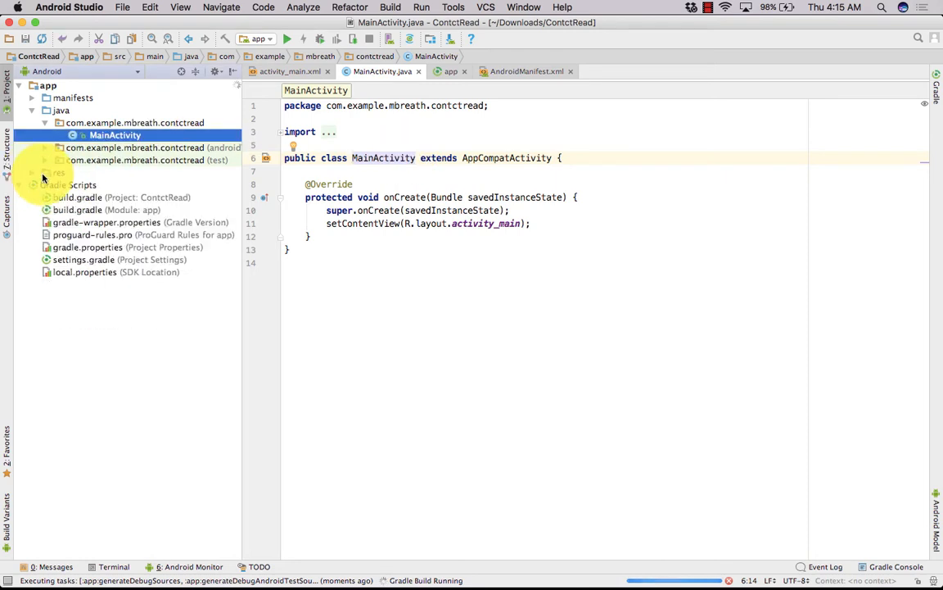
pyautogui.click(46, 172)
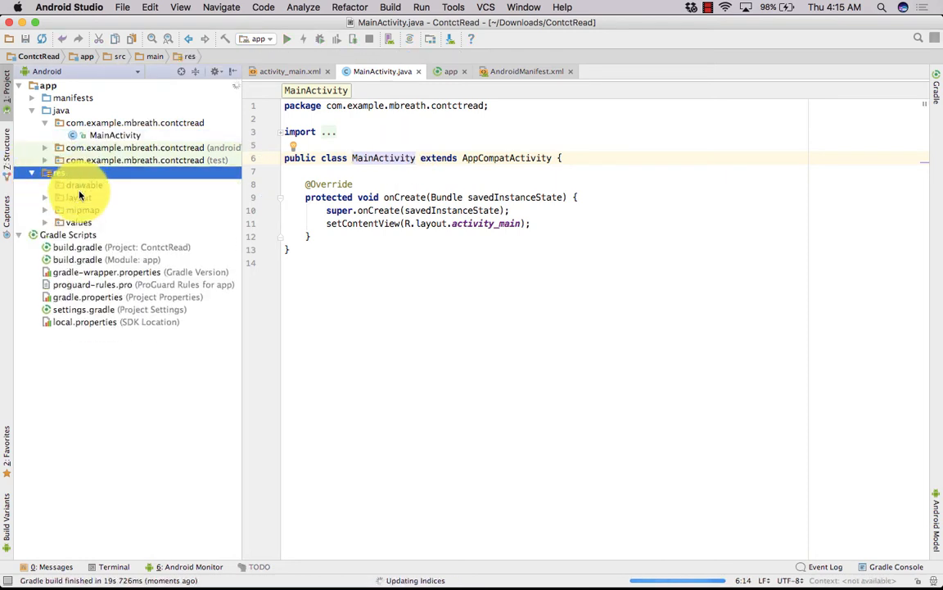
pyautogui.click(80, 197)
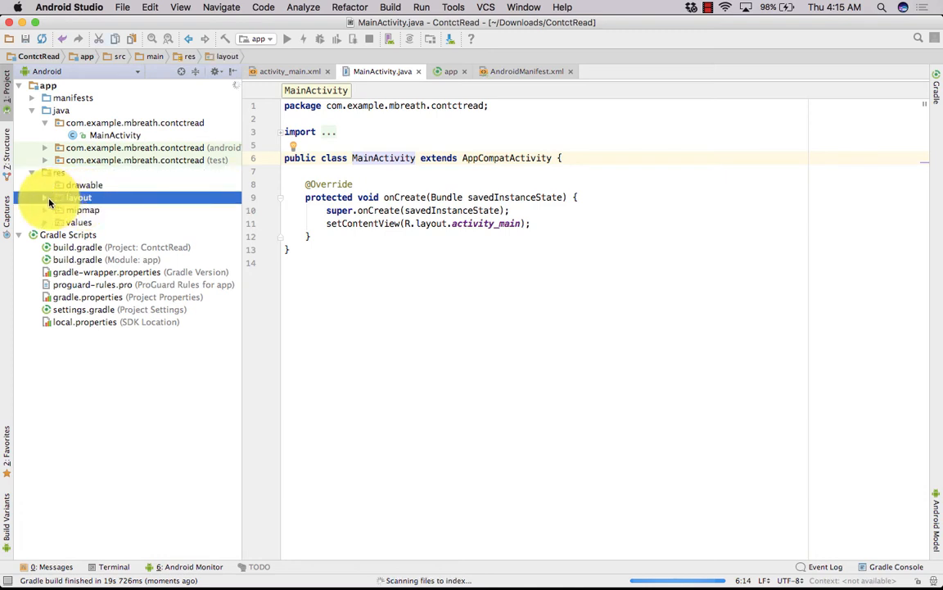
pyautogui.click(80, 197)
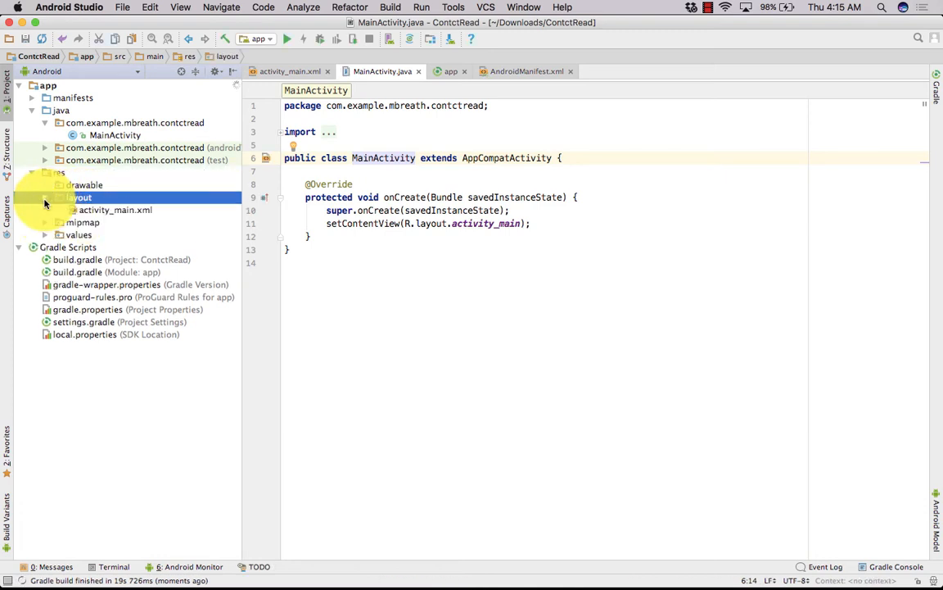
pyautogui.doubleClick(115, 209)
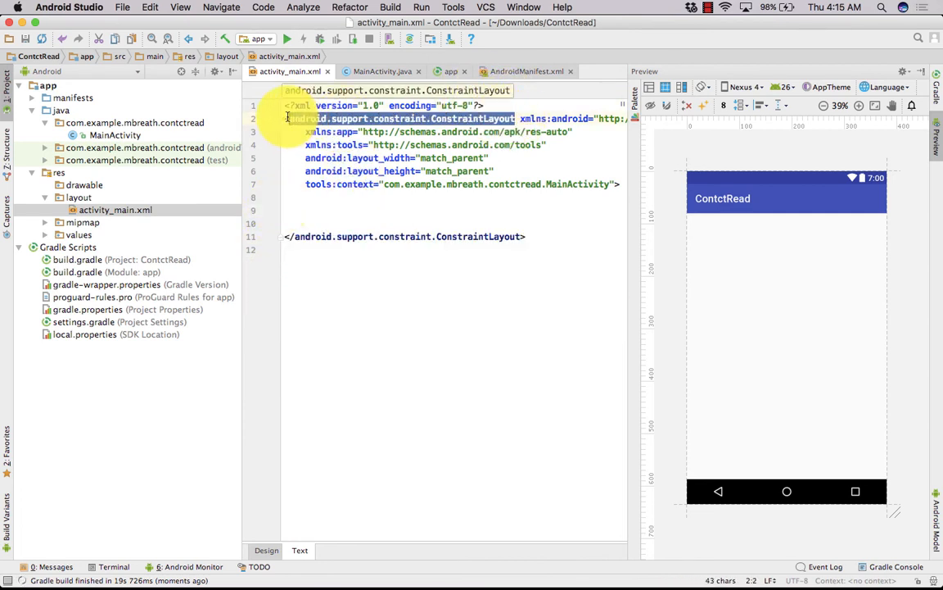
# Change the root to LinearLayout with android:orientation="vertical".
pyautogui.write('Li')
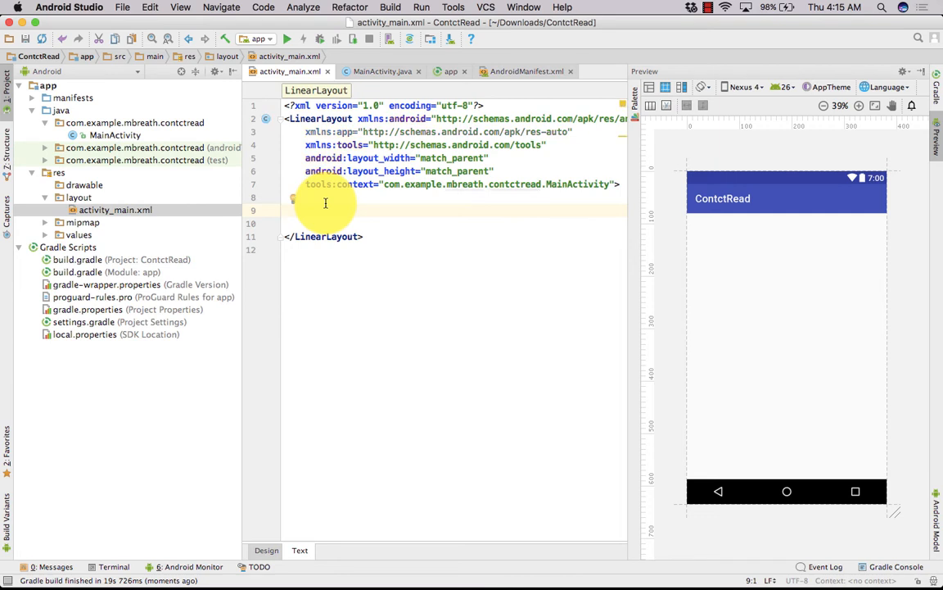
pyautogui.click(495, 171)
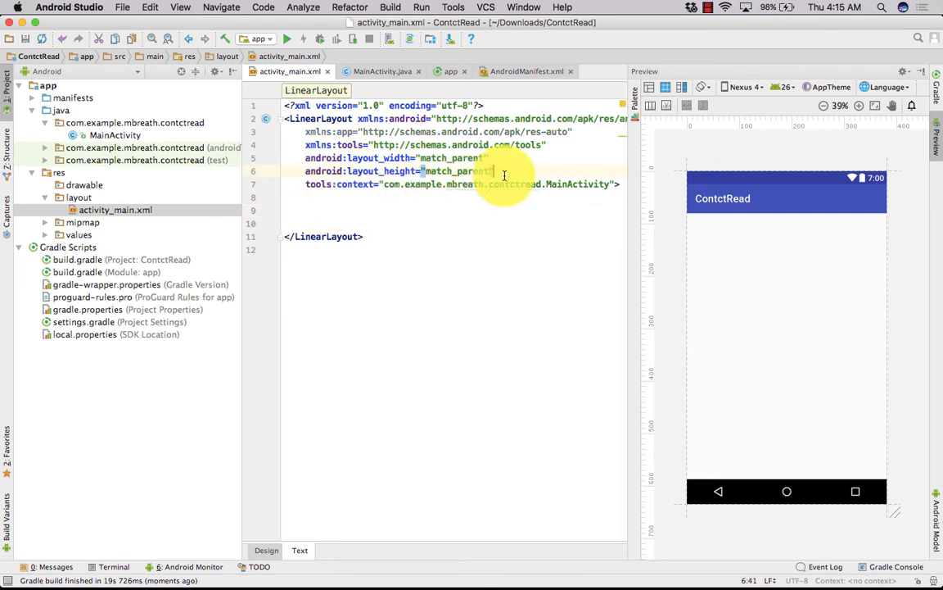
pyautogui.write('orientation="vertical')
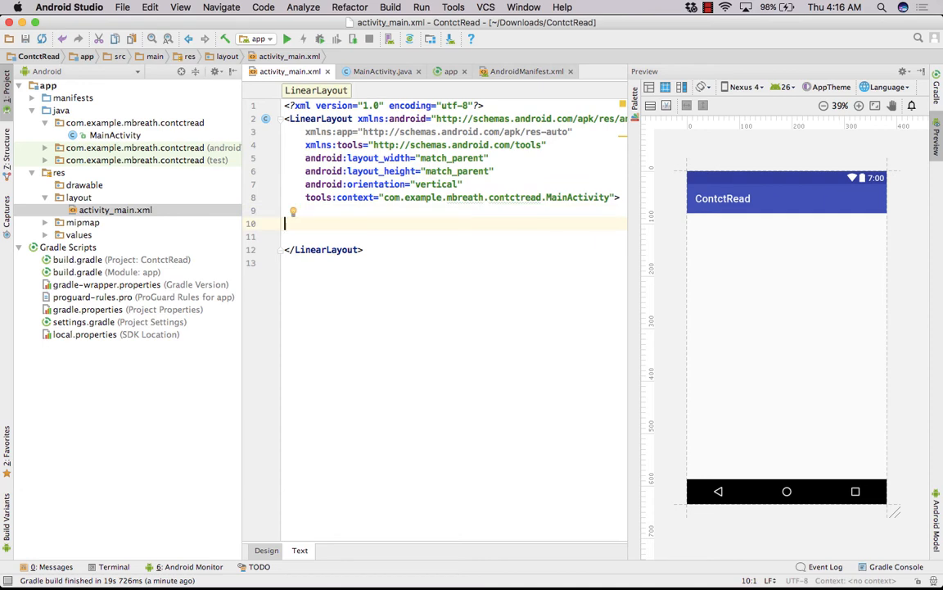
# Add a match_parent fragment with id @+id/map_fragment inside the LinearLayout.
pyautogui.write('<')
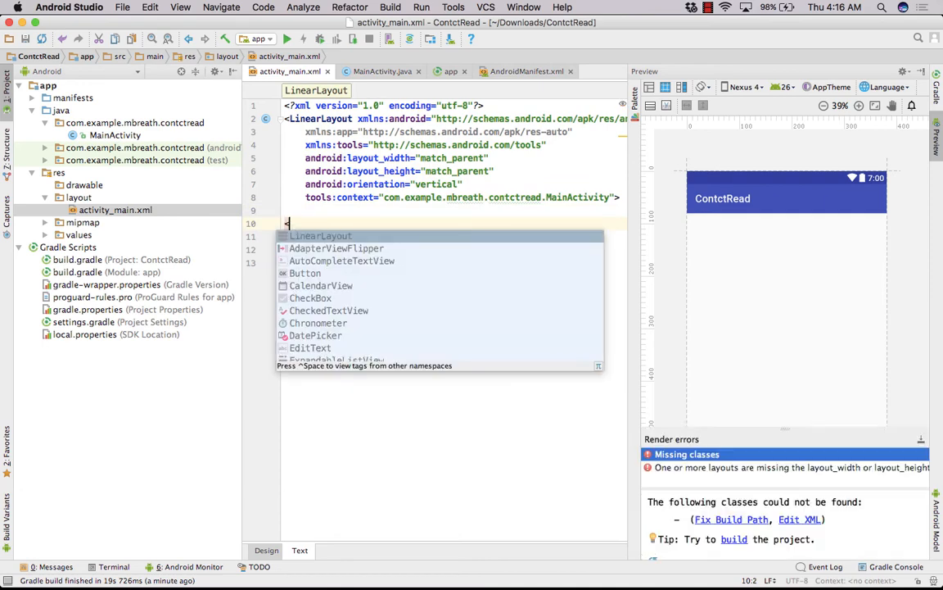
pyautogui.write('fa')
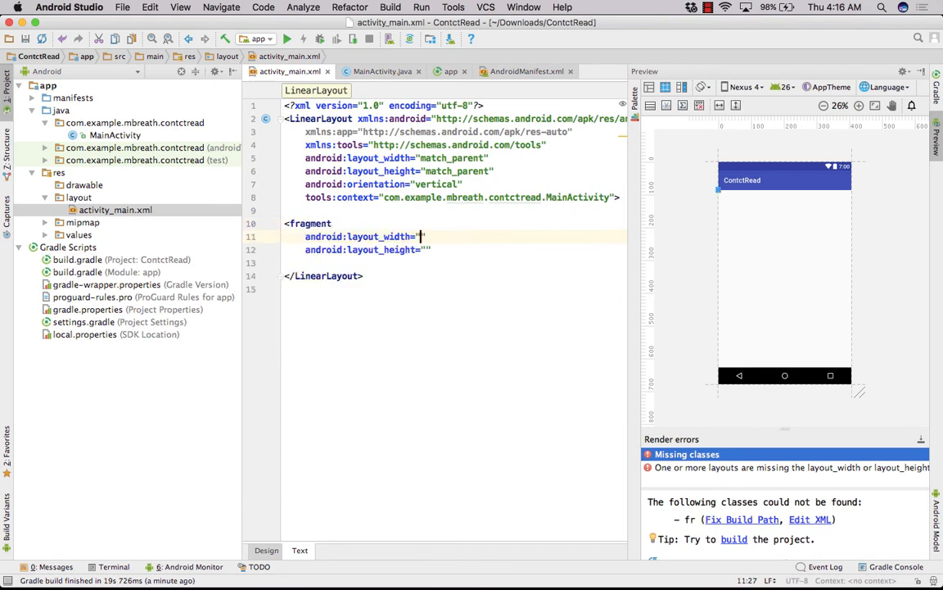
pyautogui.click(423, 236)
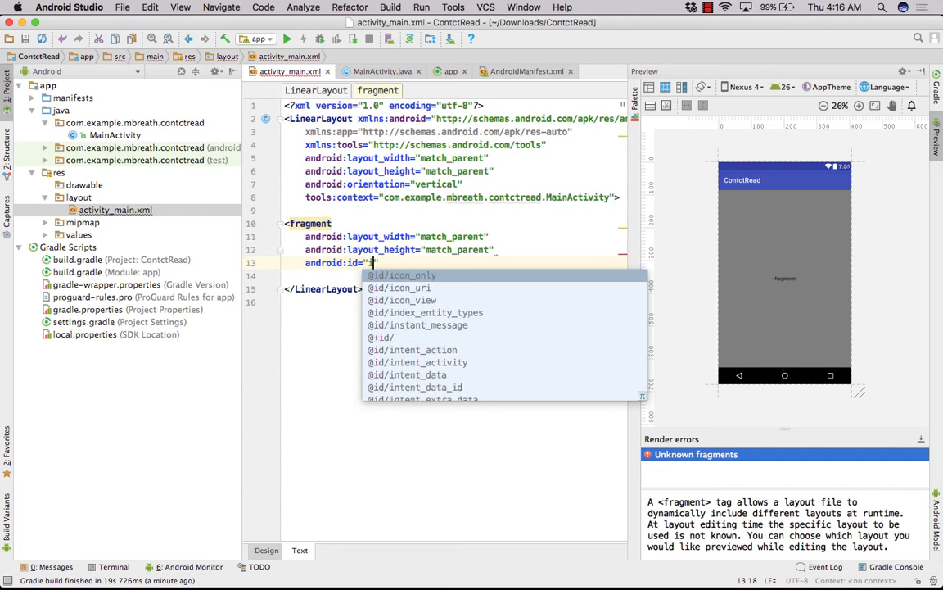
pyautogui.write('d/')
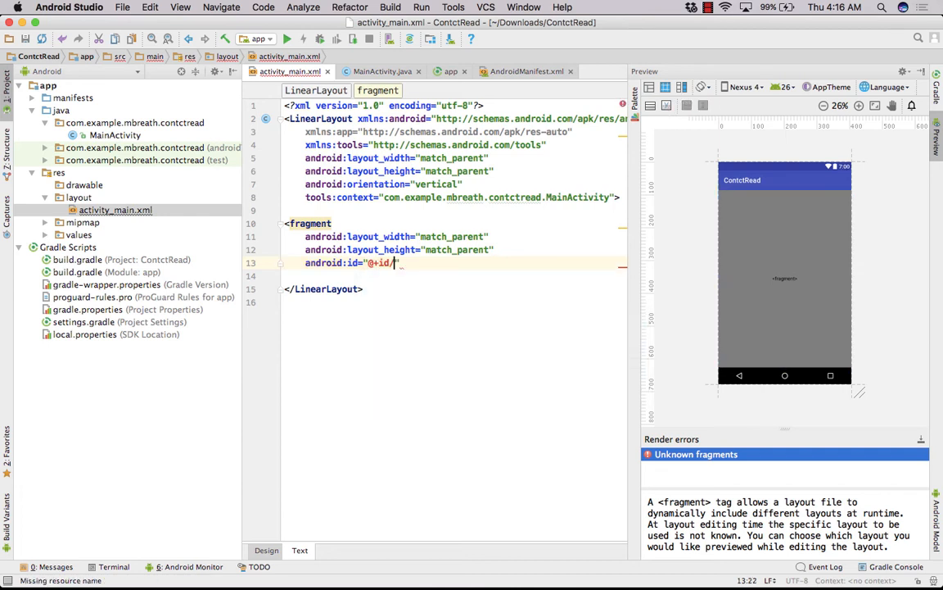
pyautogui.write('map_')
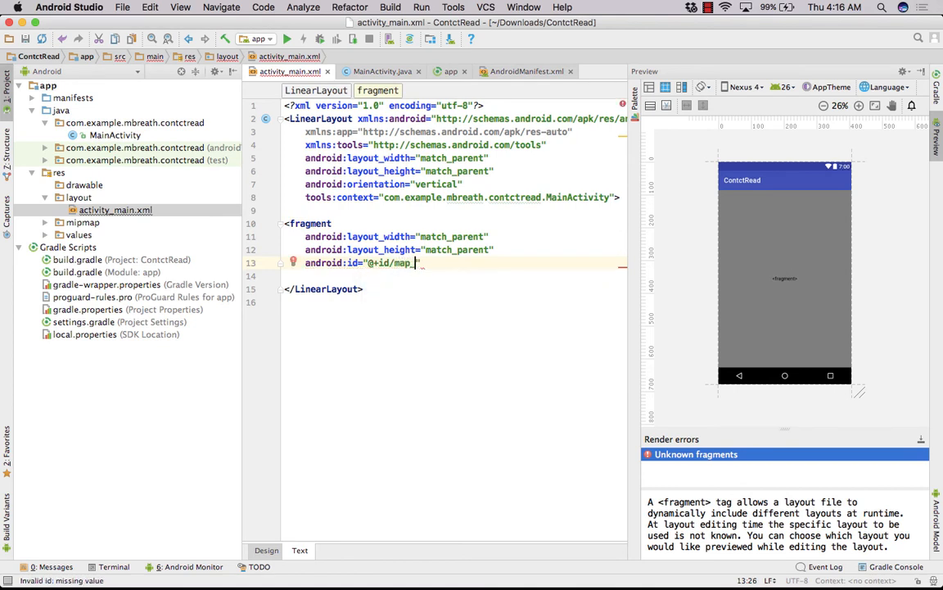
pyautogui.write('fragment')
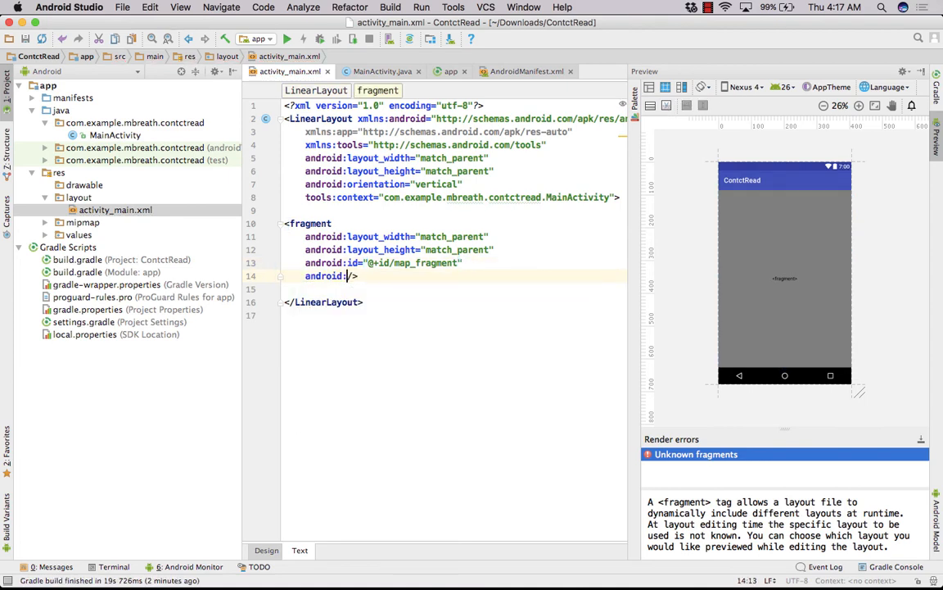
# Set the fragment's name to com.google.android.gms.maps.SupportMapFragment.
pyautogui.write('name="')
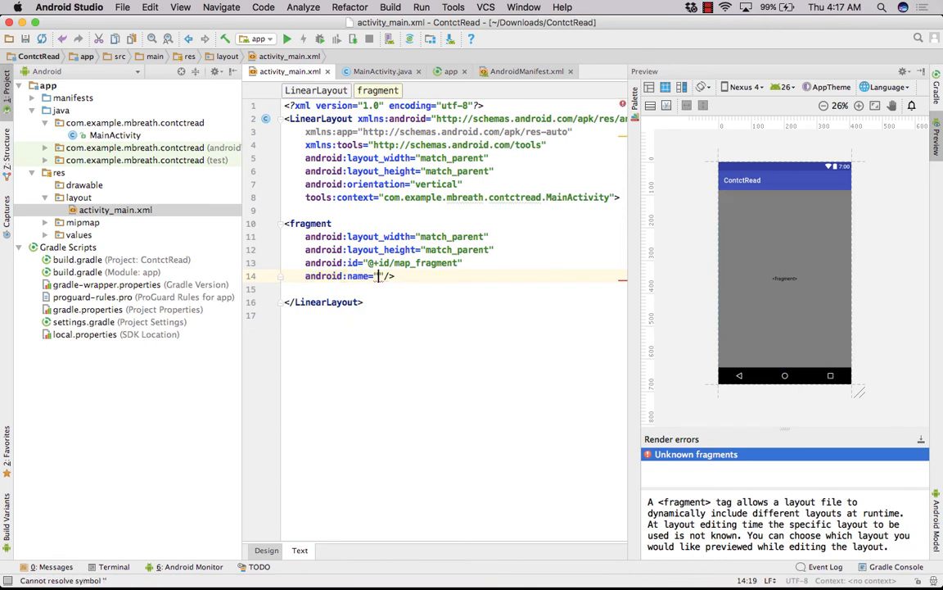
pyautogui.write('com')
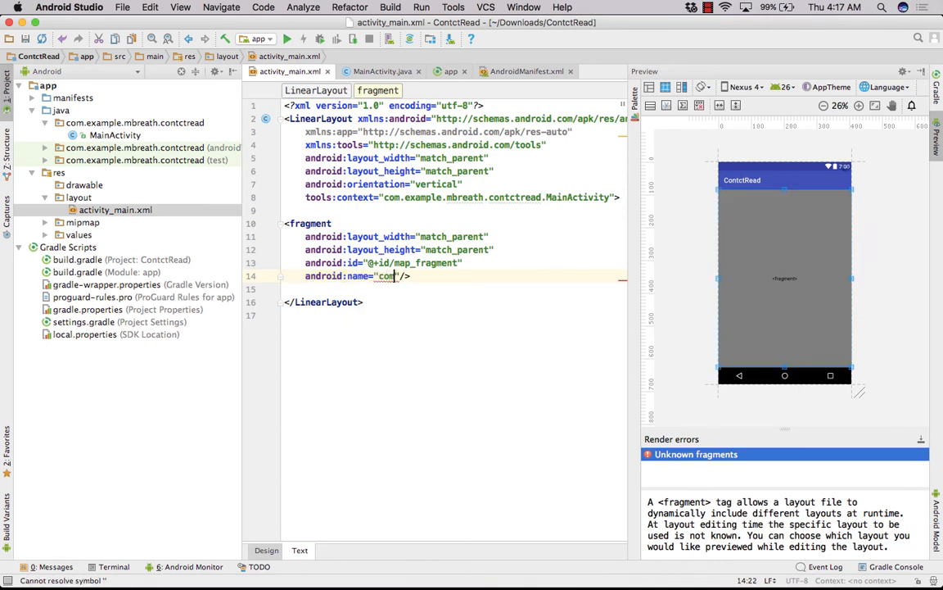
pyautogui.write('.google.android.')
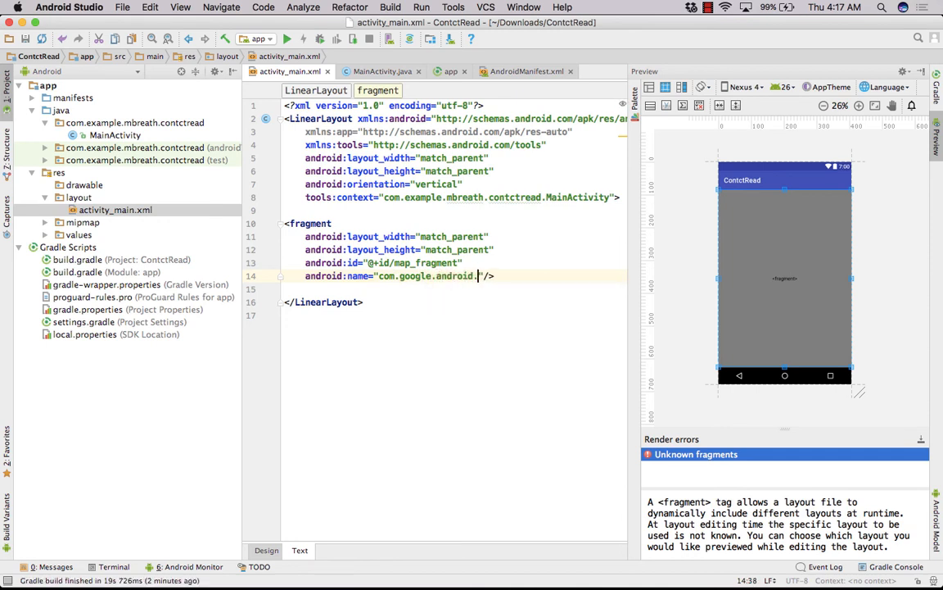
pyautogui.write('g')
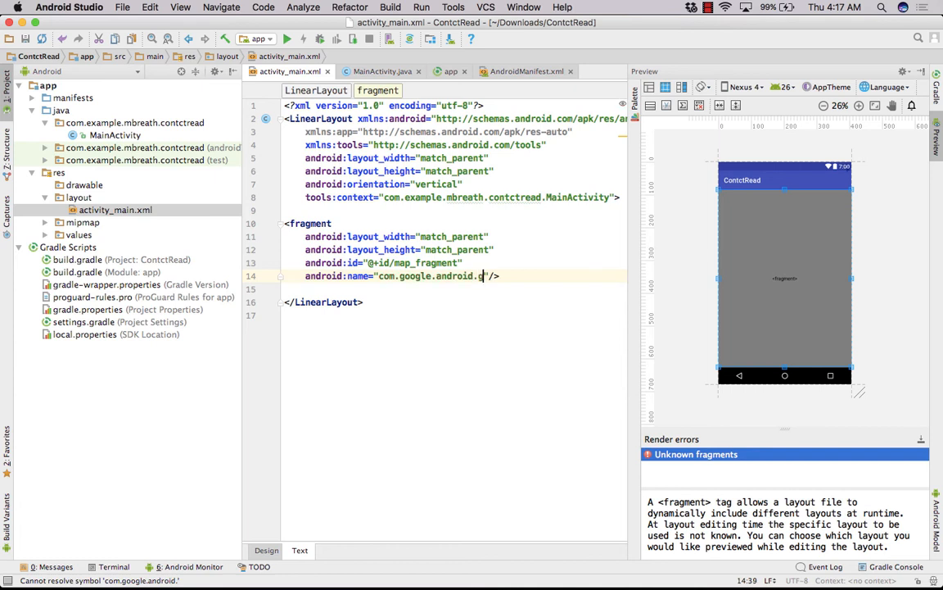
pyautogui.write('gms')
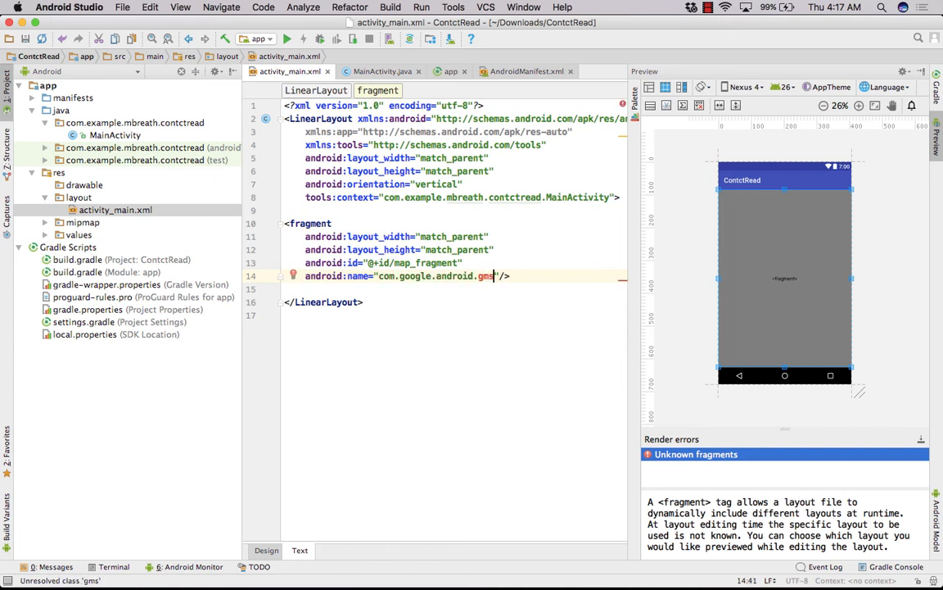
pyautogui.write('maps')
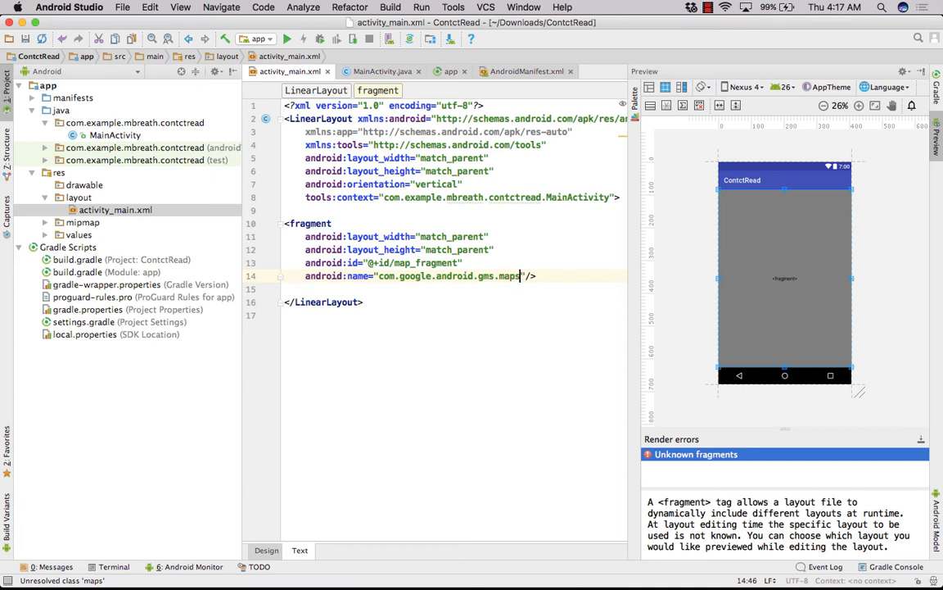
pyautogui.write('S')
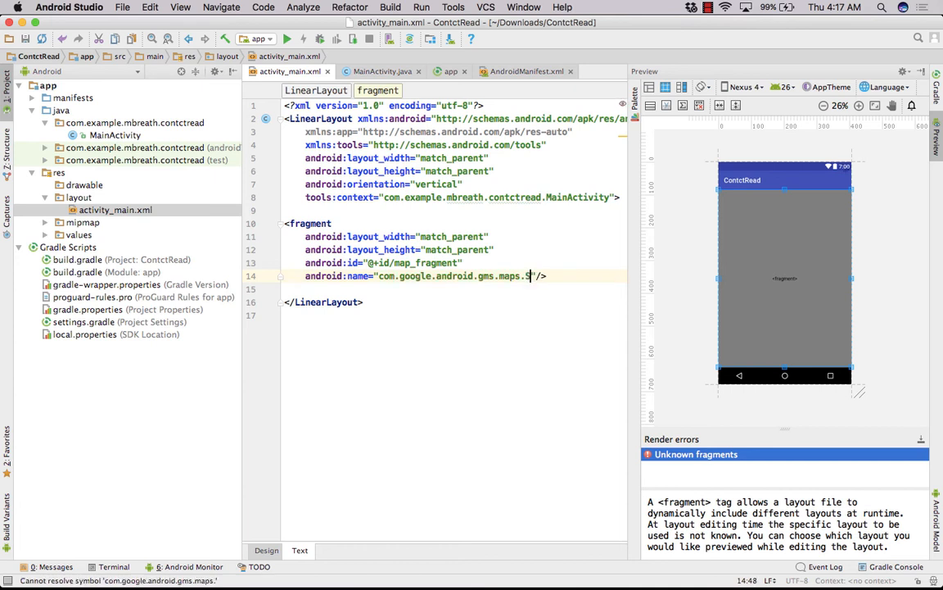
pyautogui.write('upportMapFragment')
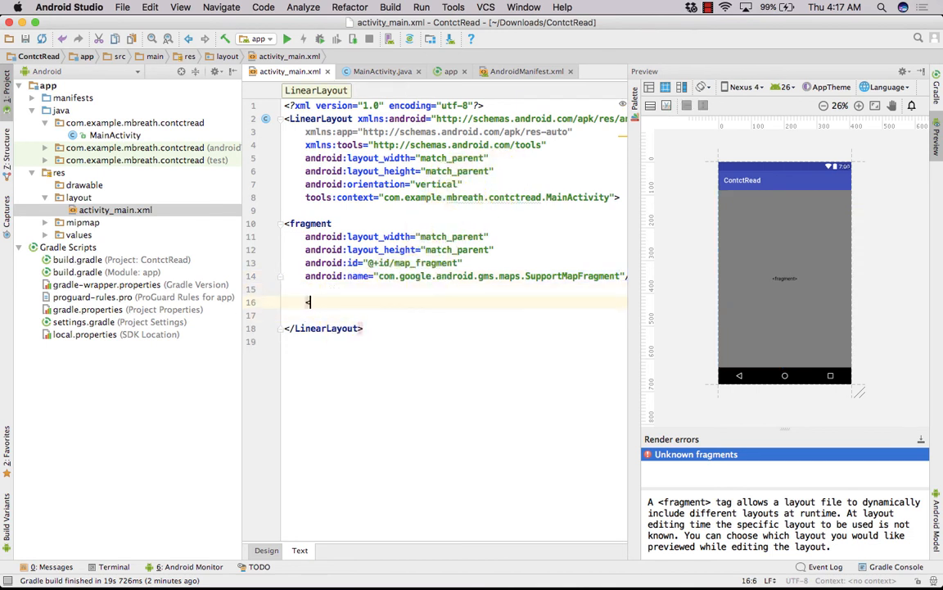
# Start a Button below the fragment with match_parent width and wrap_content height.
pyautogui.write('Button')
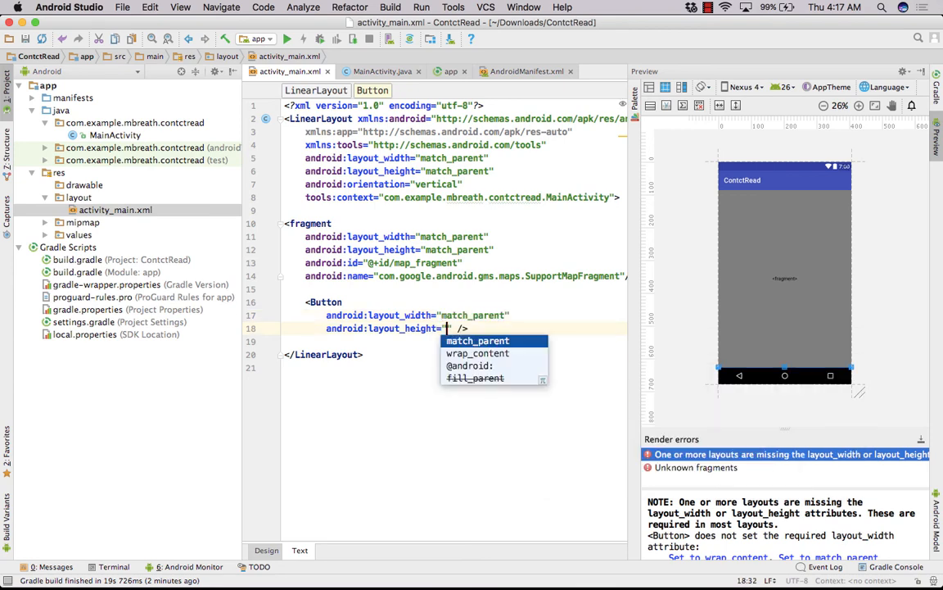
pyautogui.click(478, 354)
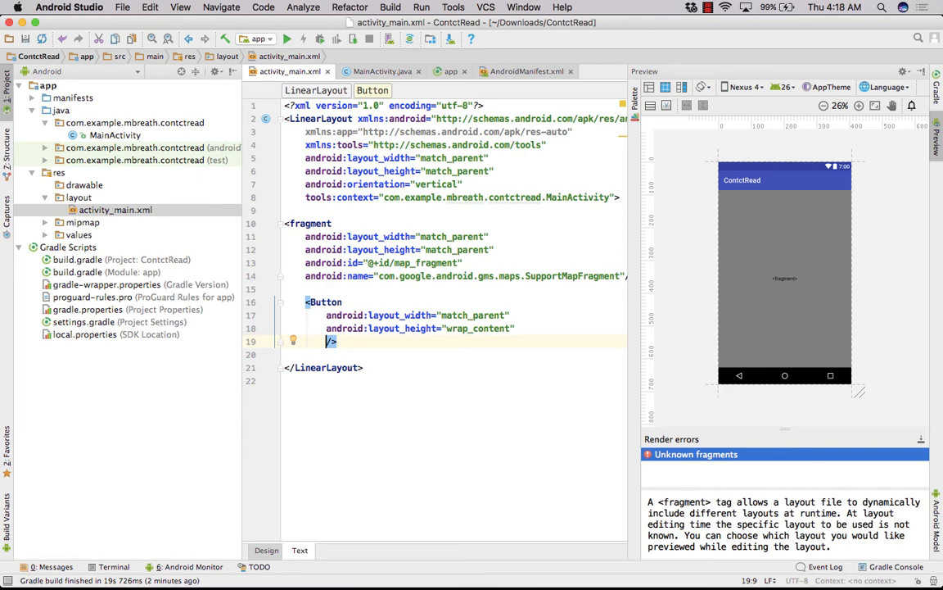
# Give the Button the id android:id="@+id/add_contacts".
pyautogui.write('android:id="a')
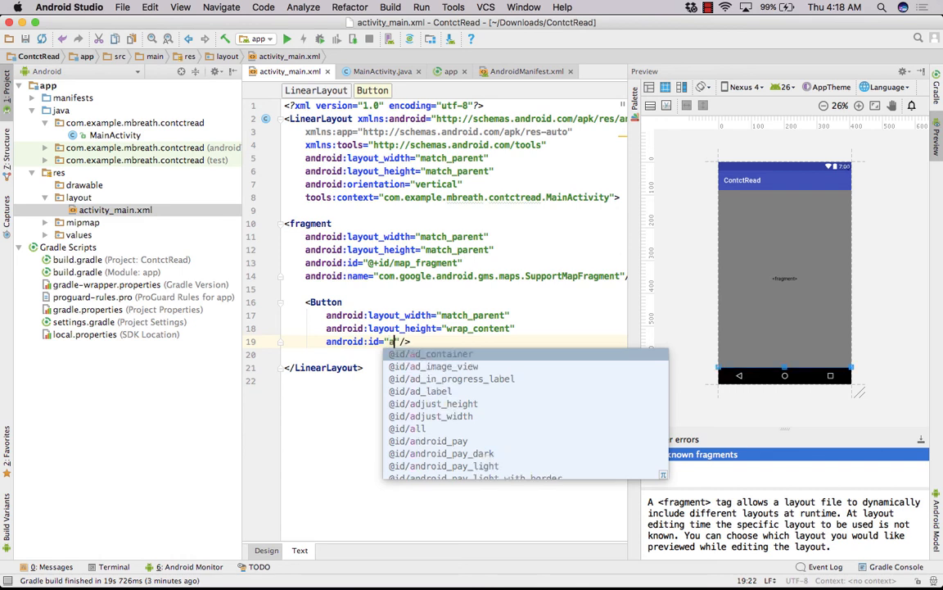
pyautogui.write('dd')
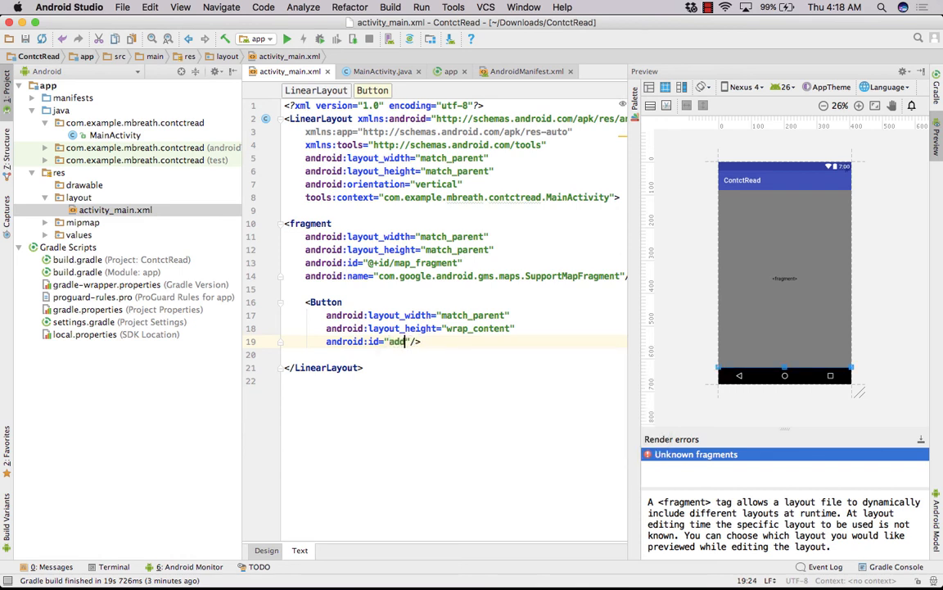
pyautogui.write('d')
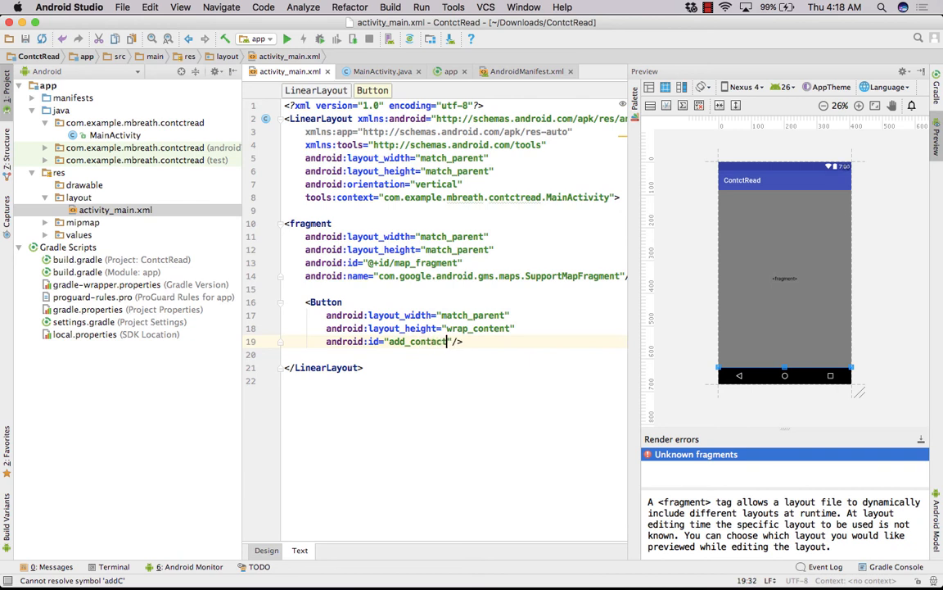
pyautogui.write('s')
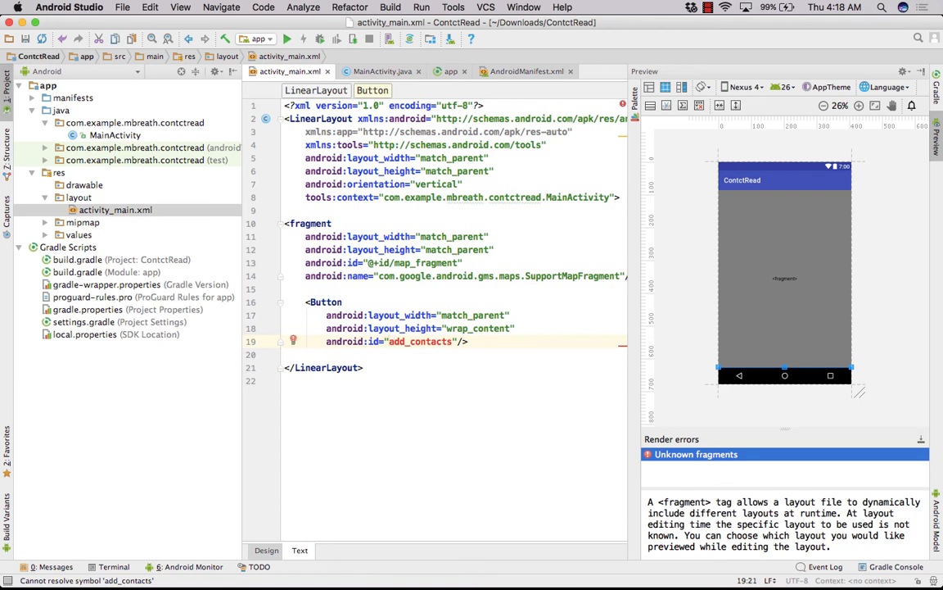
pyautogui.write('@+')
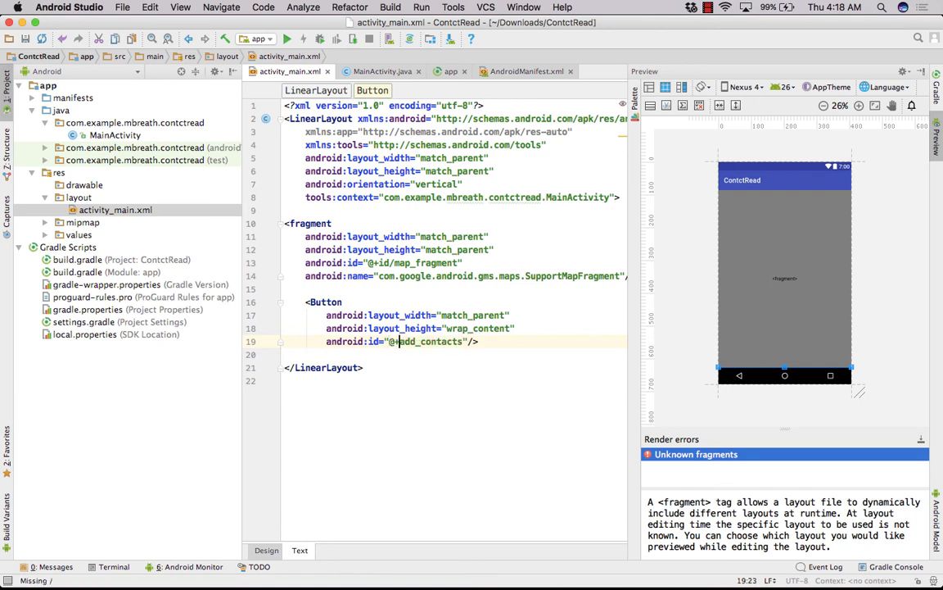
pyautogui.write('id/')
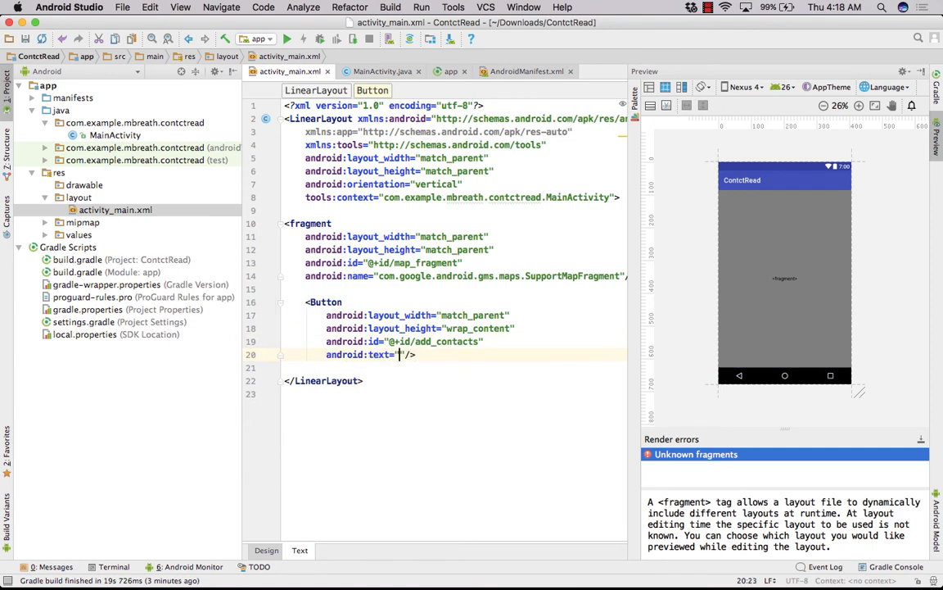
# Label the Button with android:text="Create Map and Add Contacts".
pyautogui.write('Create')
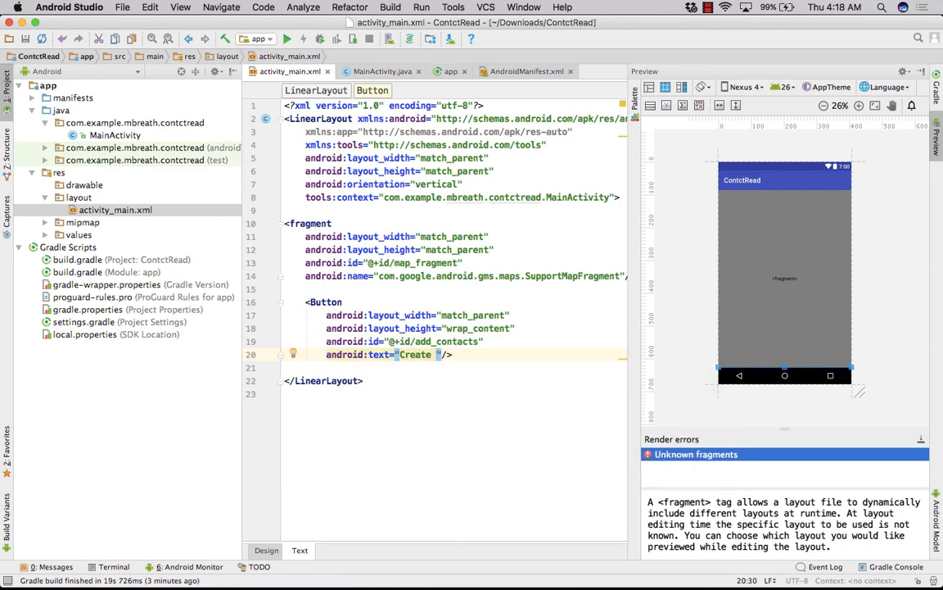
pyautogui.write('Maps')
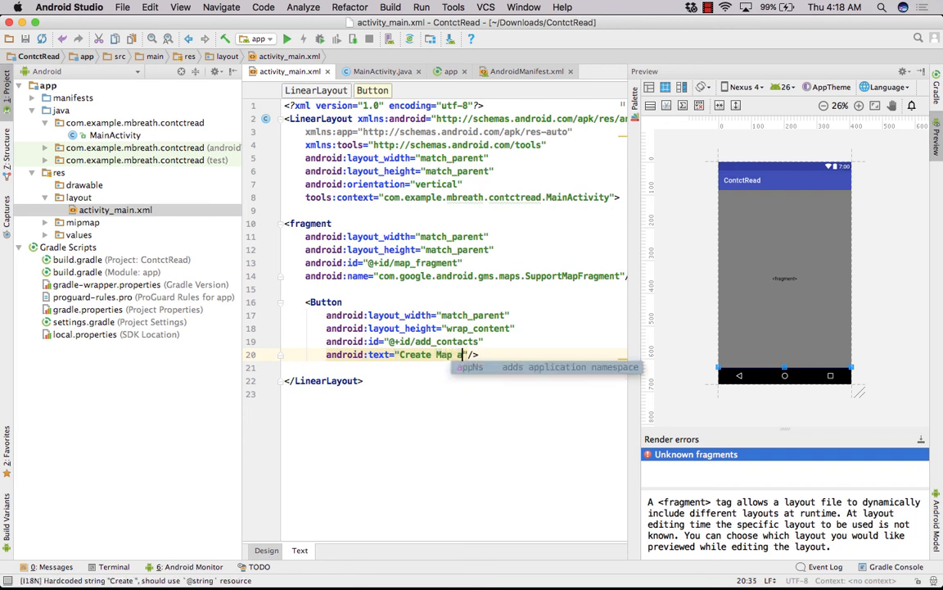
pyautogui.write('and Add C')
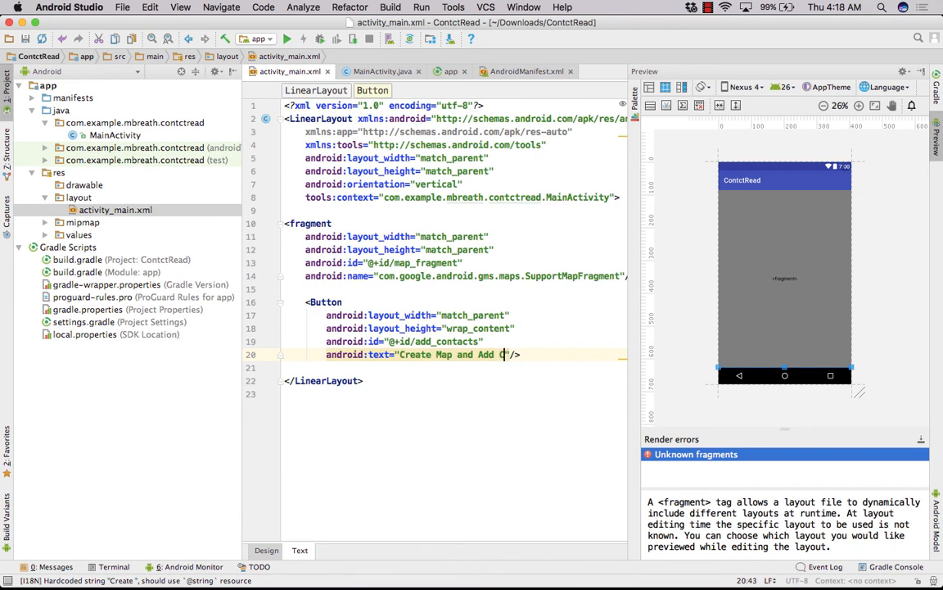
pyautogui.write('ontacts')
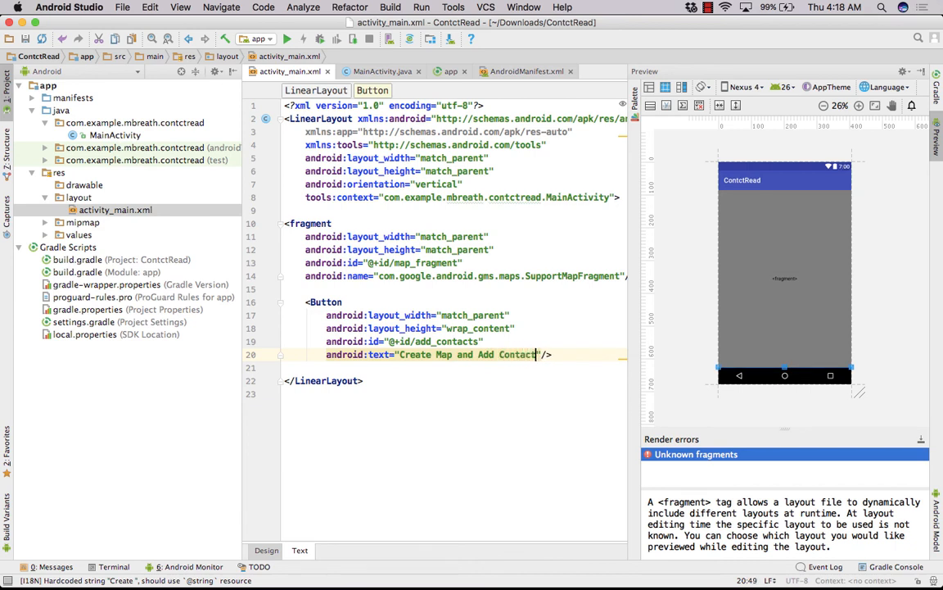
pyautogui.write('s')
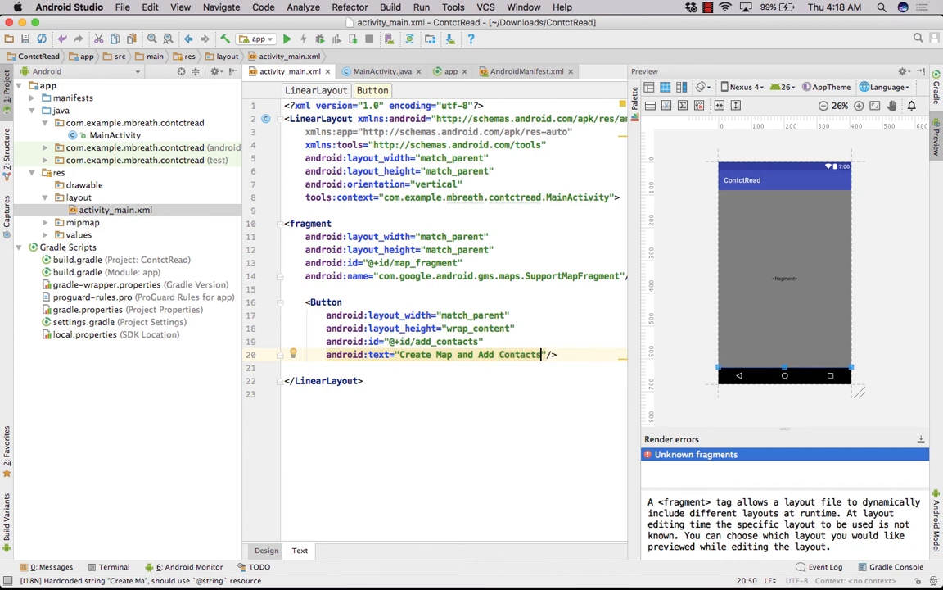